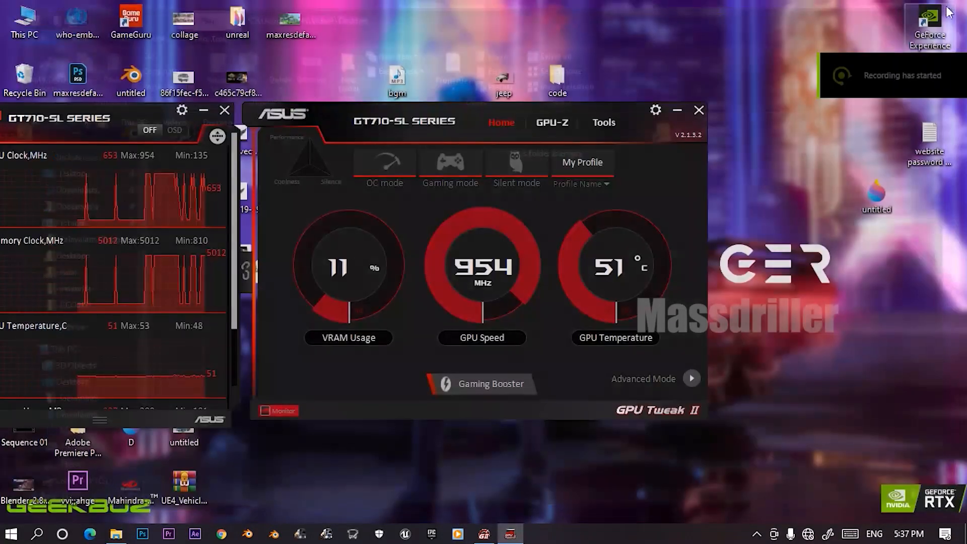
Step: Close the ASUS GPU Tweak II main window and its monitor panel
click(699, 110)
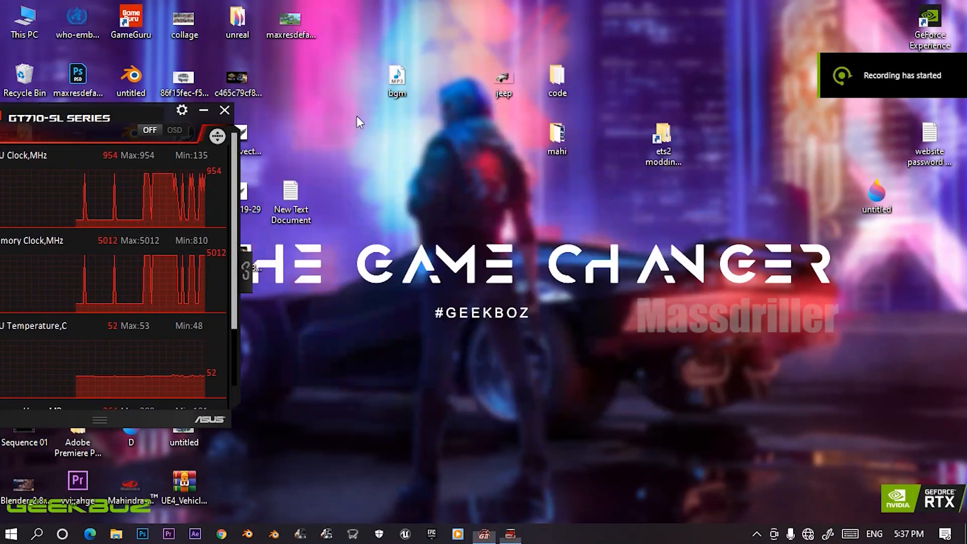
click(225, 110)
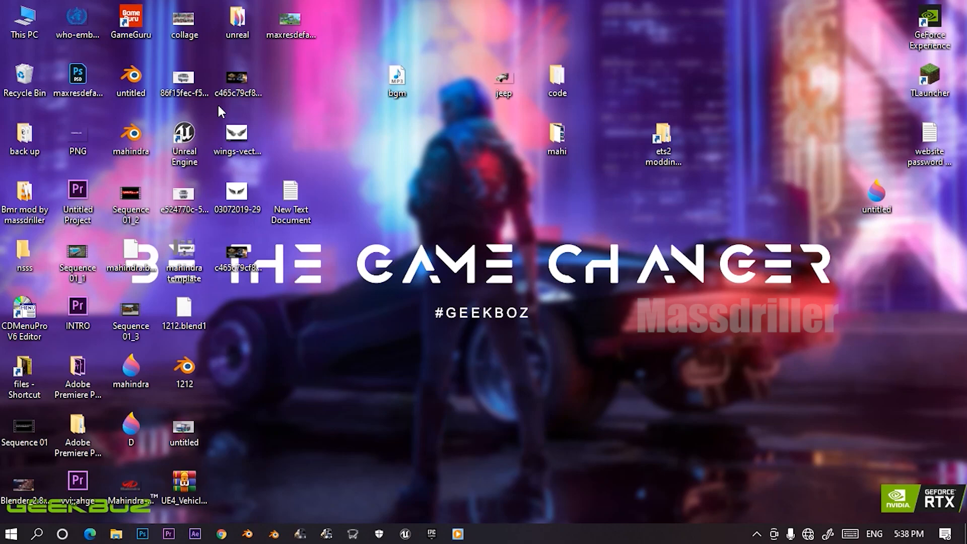
mouse_move(751, 188)
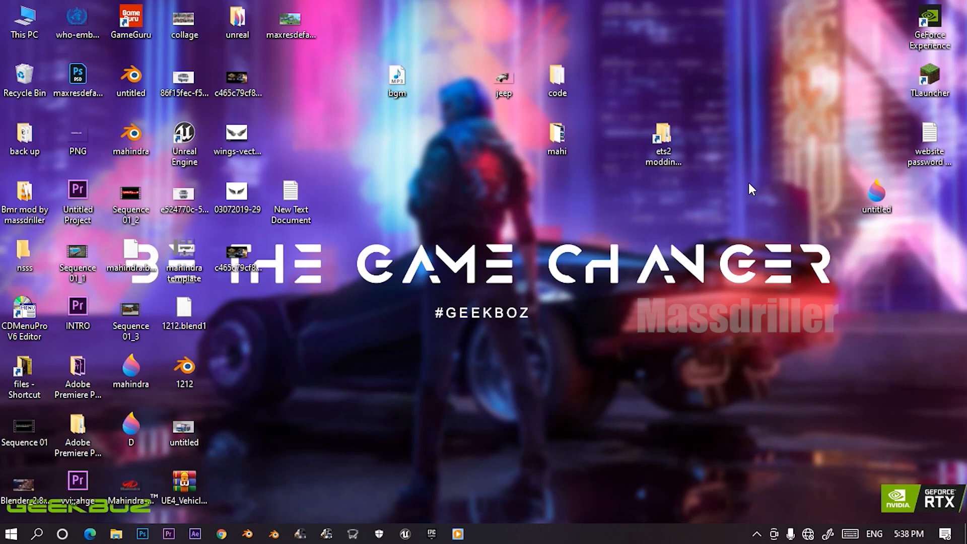
Step: Open the 'ets2 modding tutorials' folder on drive E: from the desktop
double_click(480, 312)
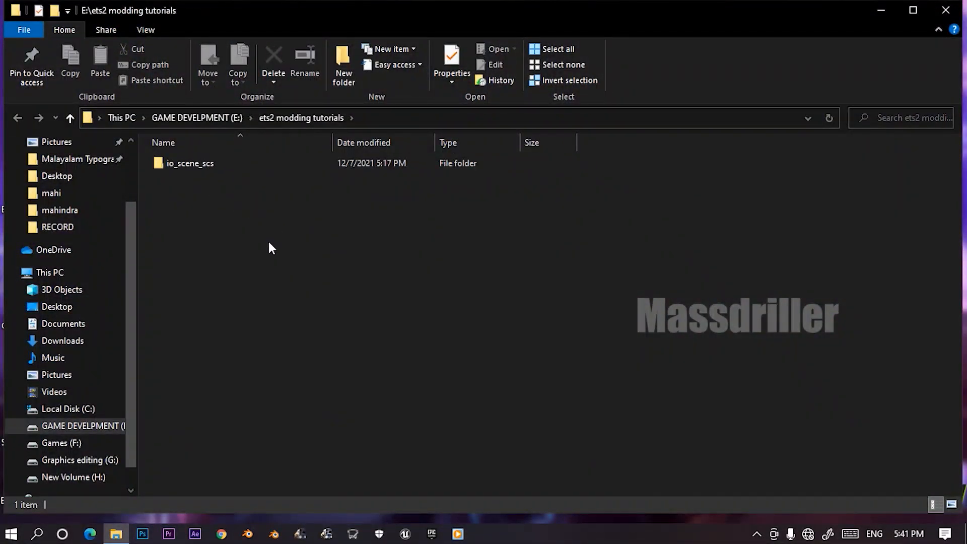
Step: Copy the io_scene_scs folder via its context menu
click(190, 163)
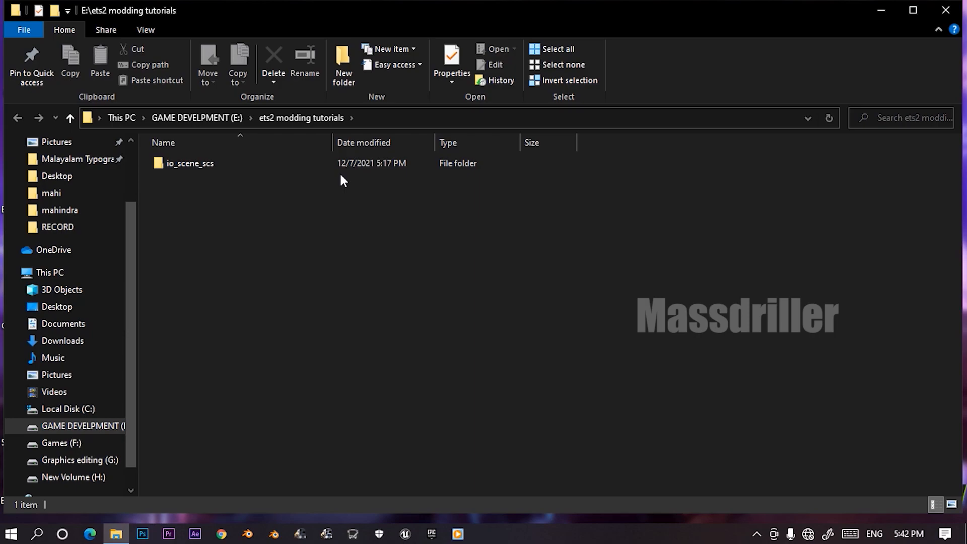
click(189, 163)
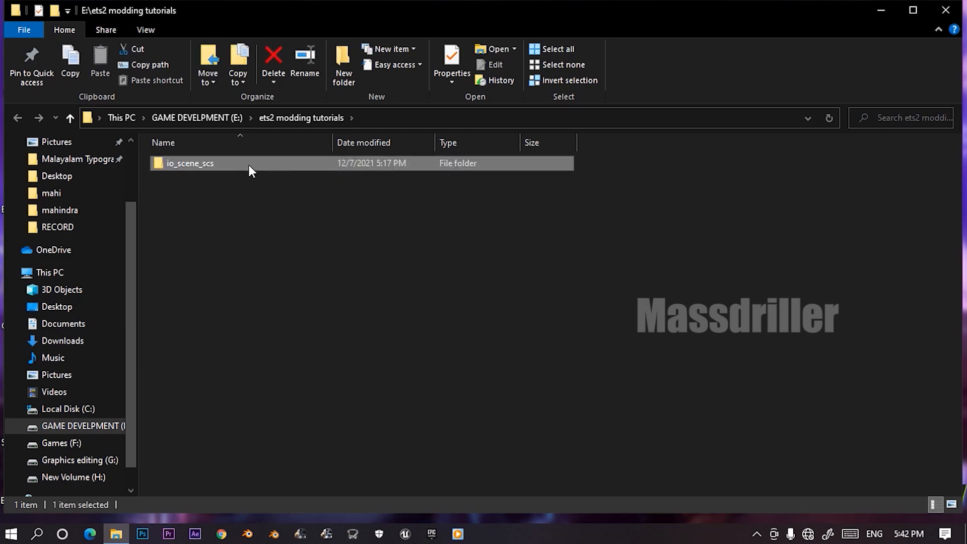
right_click(189, 163)
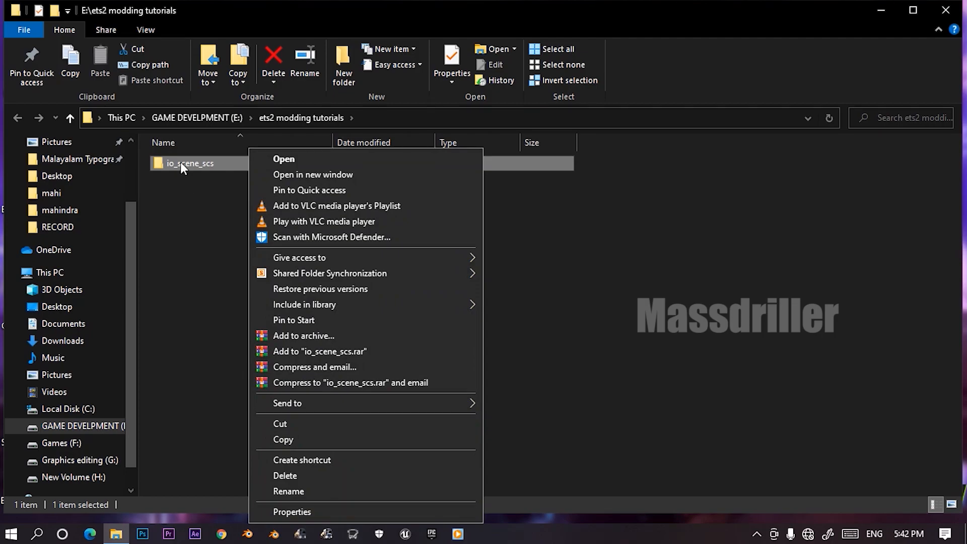
mouse_move(282, 439)
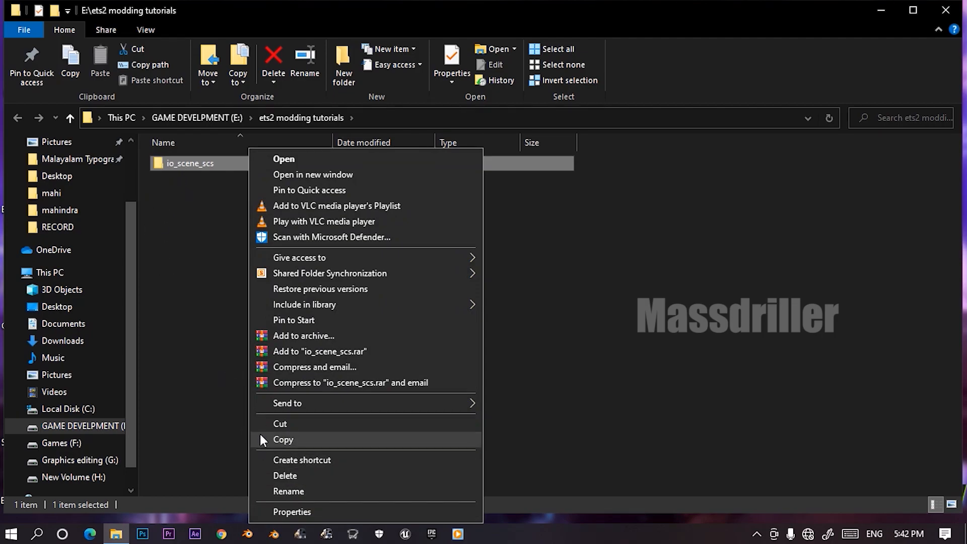
click(282, 439)
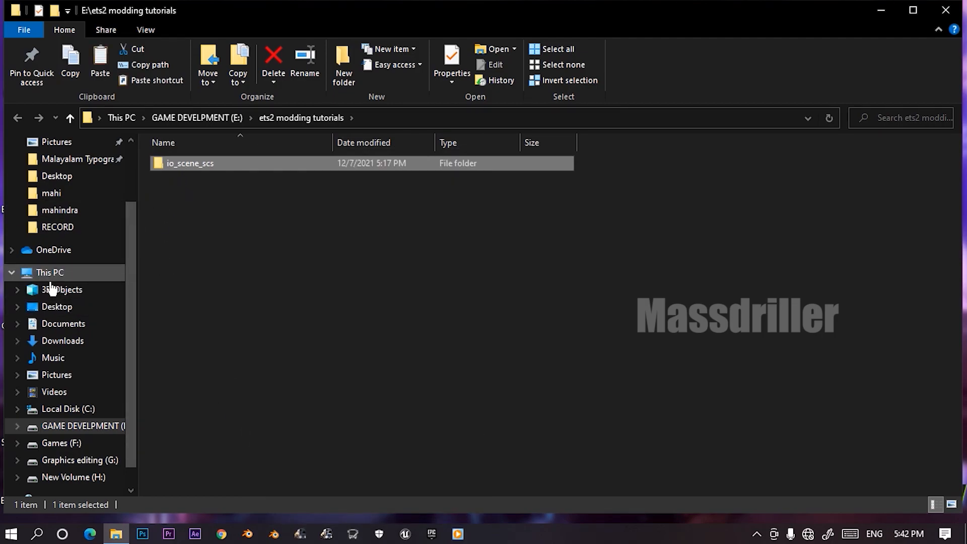
Step: Navigate from This PC through C: > Program Files > Blender Foundation > Blender > 2.78 > scripts > addons
click(49, 273)
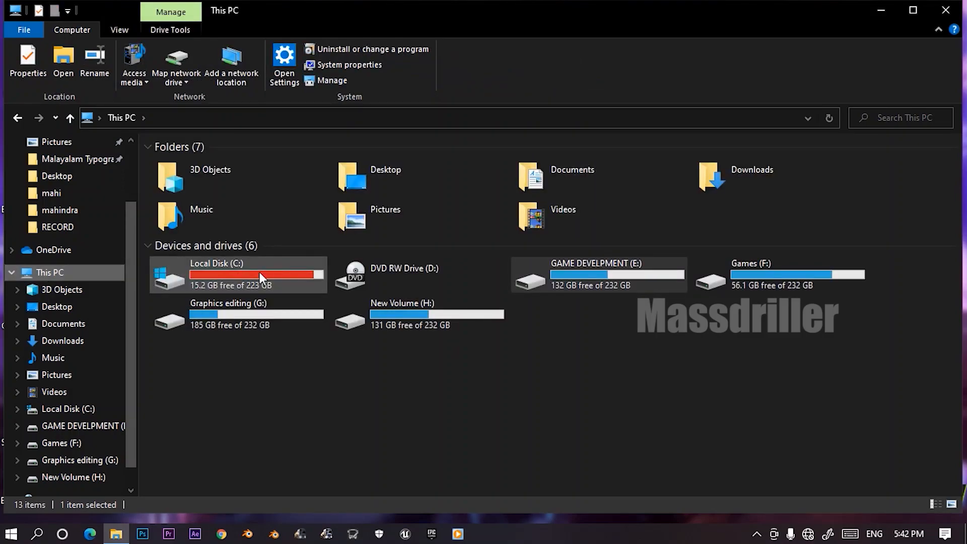
mouse_move(259, 276)
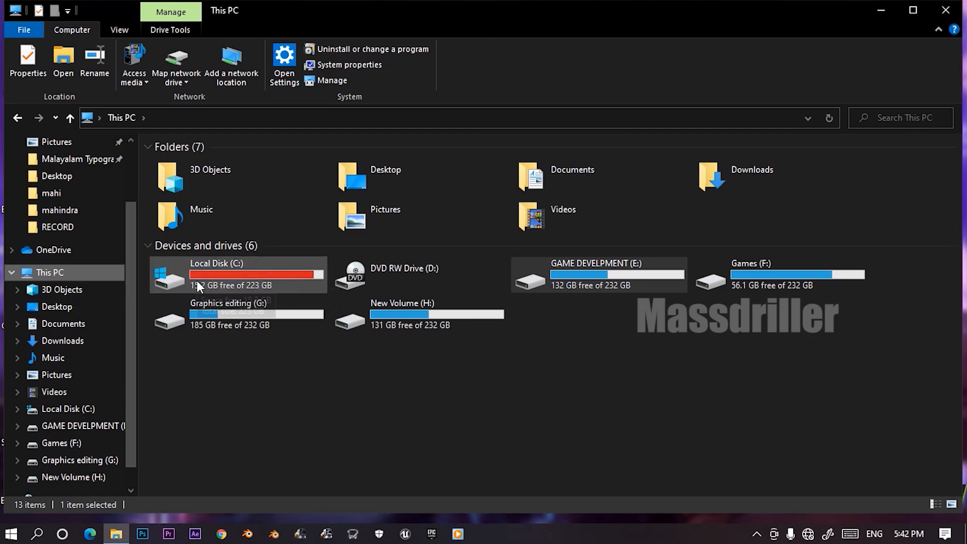
double_click(216, 274)
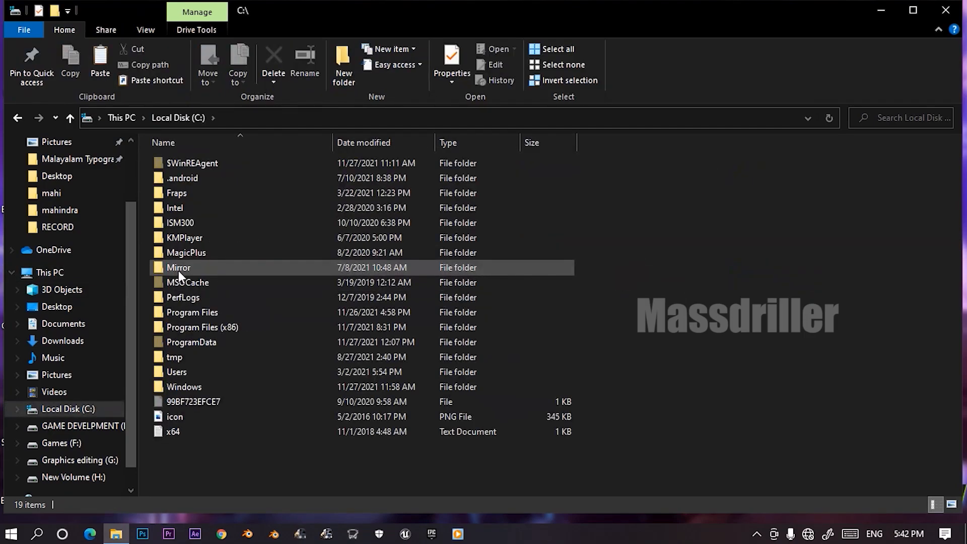
click(191, 312)
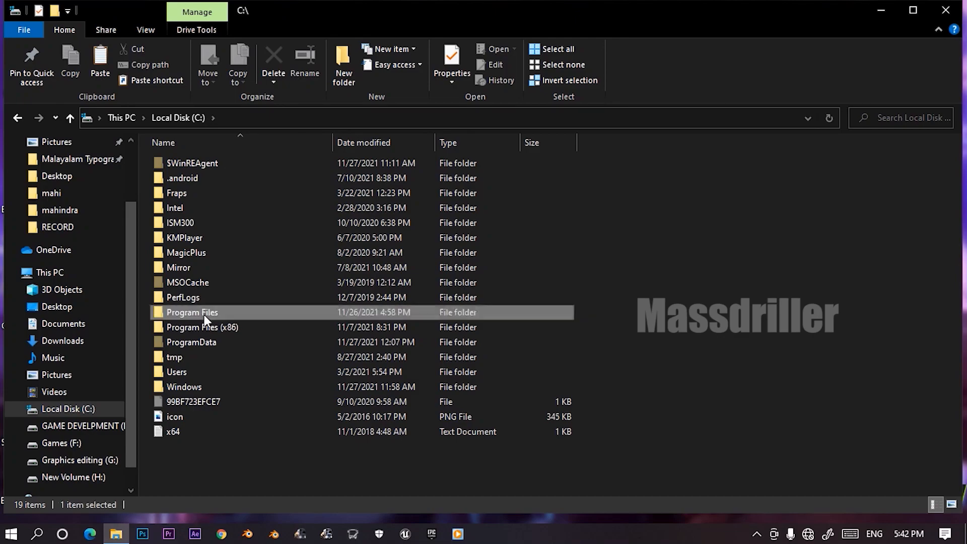
double_click(191, 312)
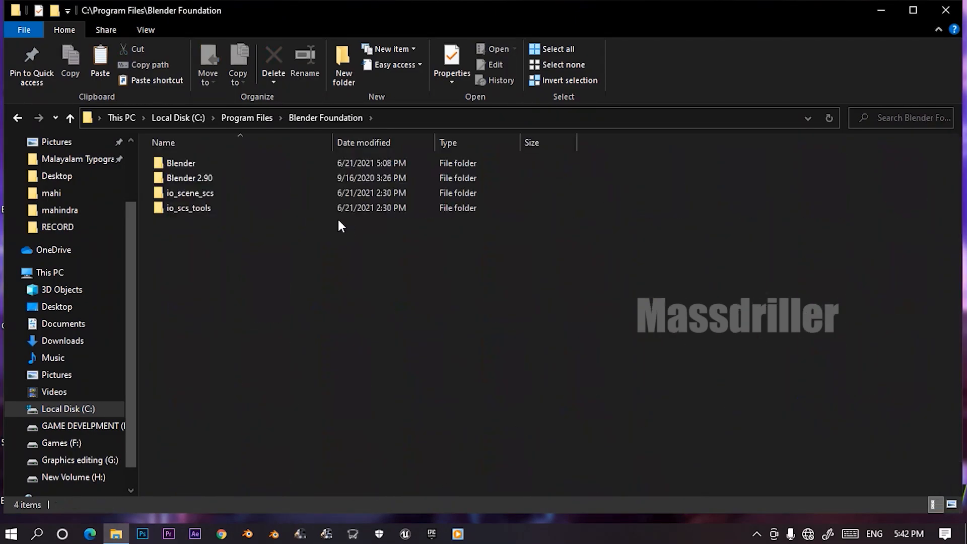
click(181, 163)
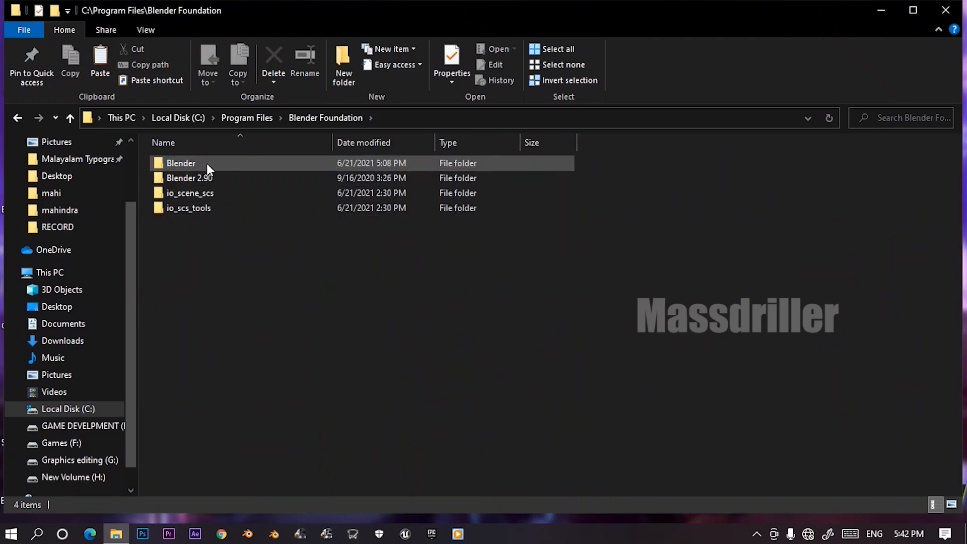
double_click(180, 163)
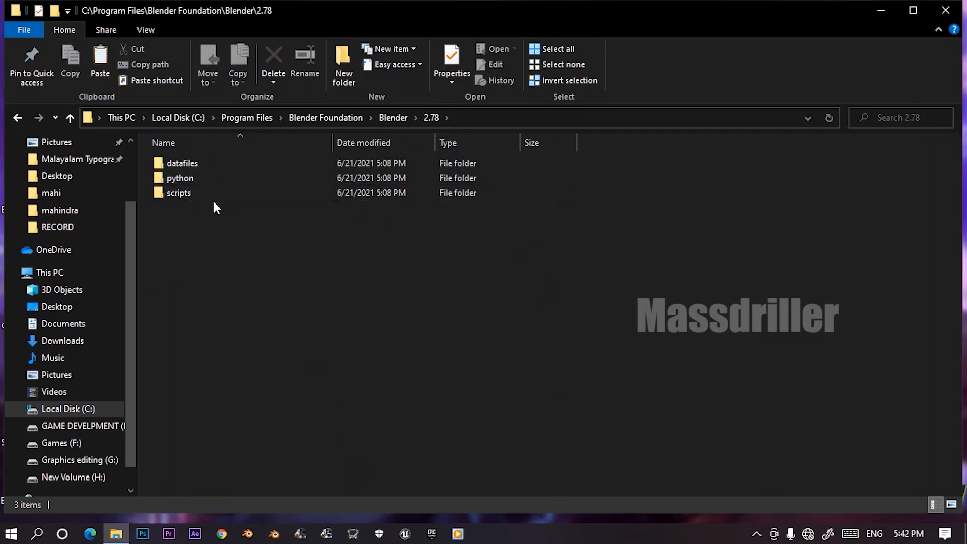
double_click(177, 194)
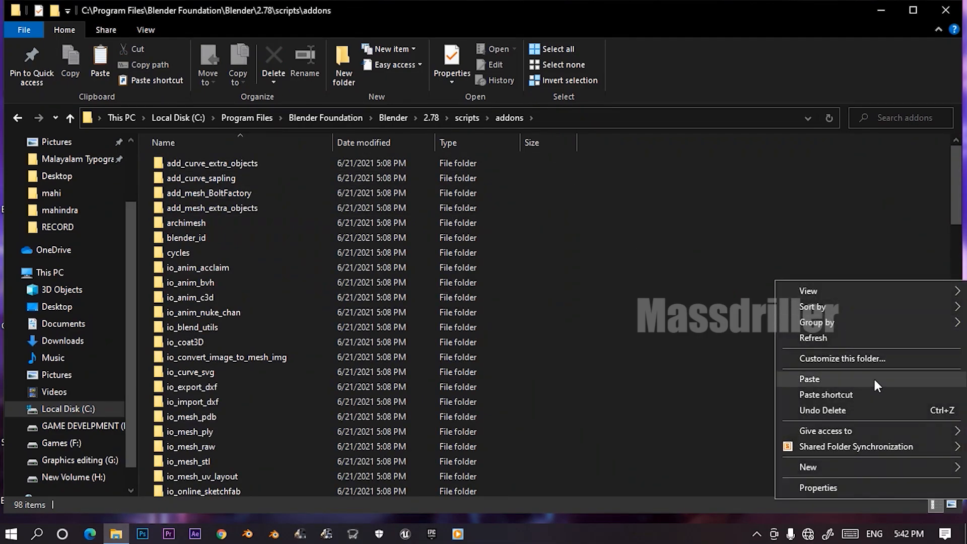
Step: Paste io_scene_scs into the addons folder and dismiss the 15 matching files prompt
click(808, 379)
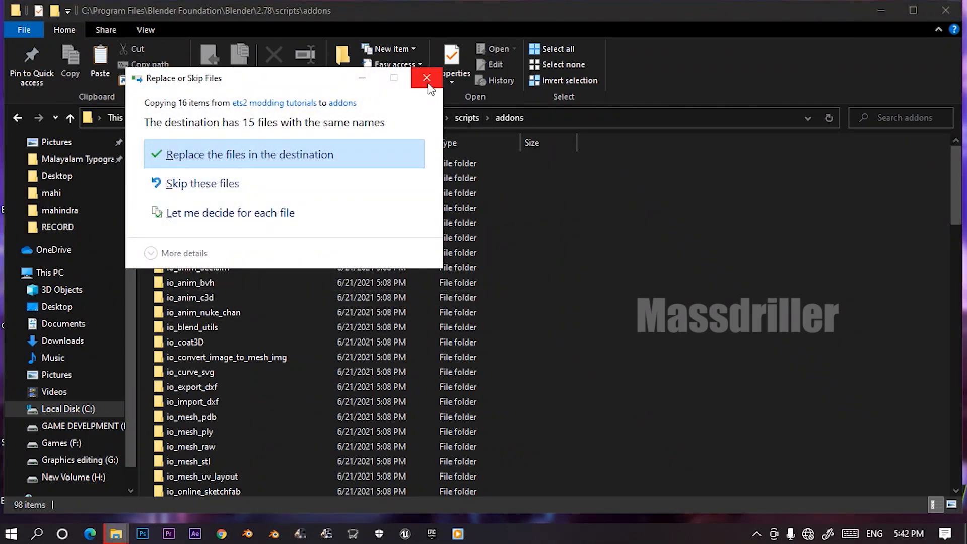
click(425, 78)
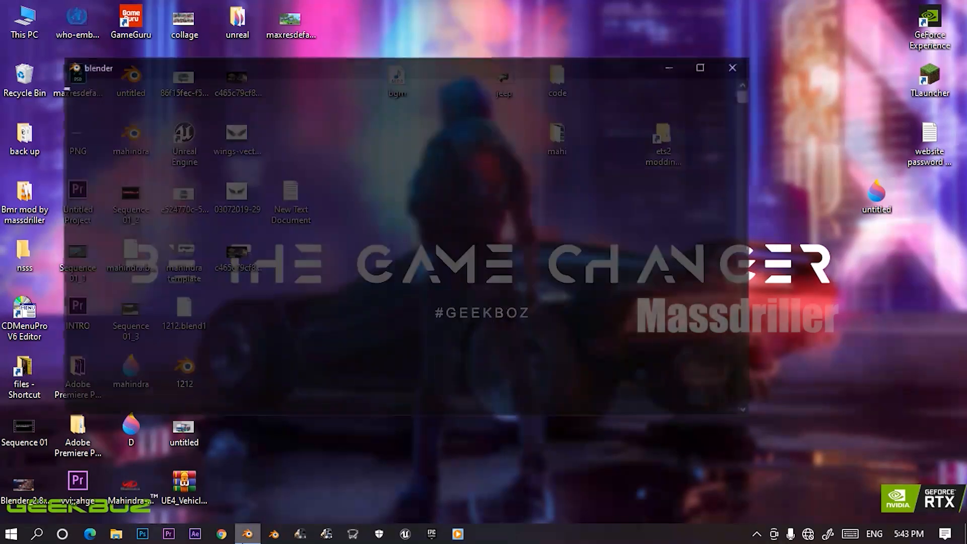
Step: Launch Blender 2.78 into its empty default scene
click(700, 68)
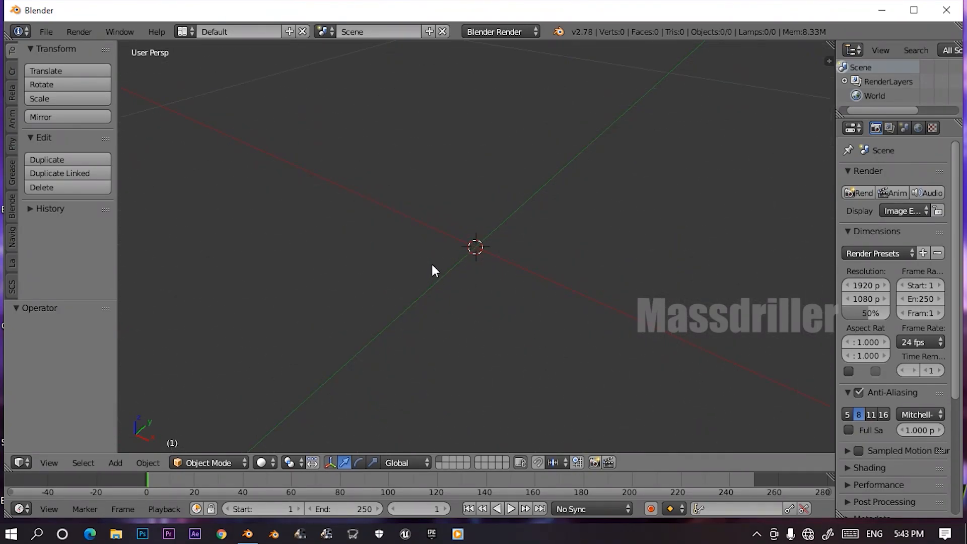
drag(432, 271, 430, 258)
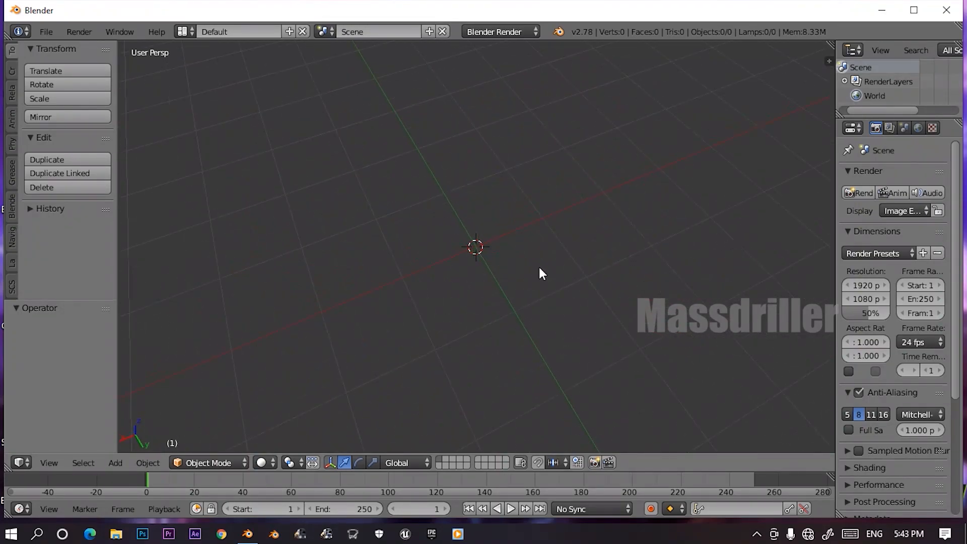
drag(542, 273, 479, 299)
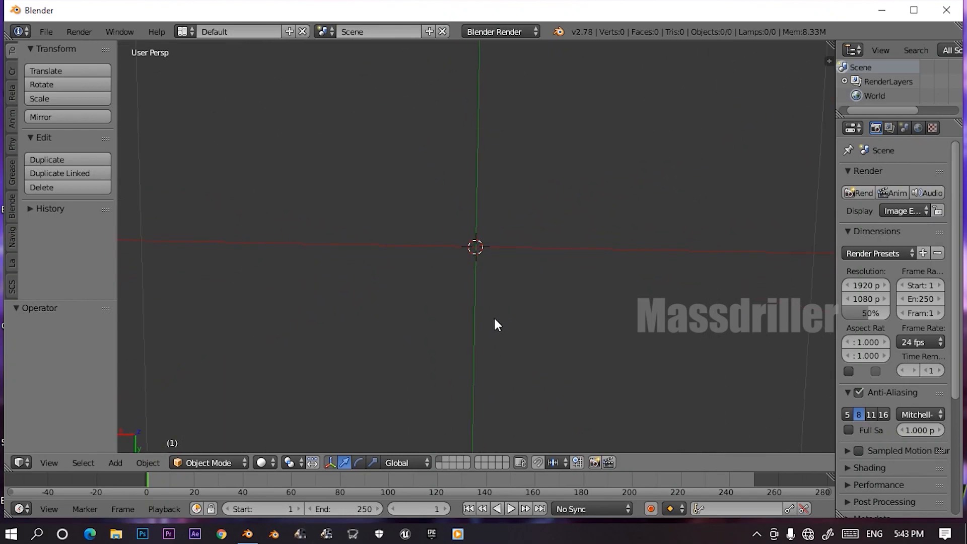
drag(498, 326, 570, 314)
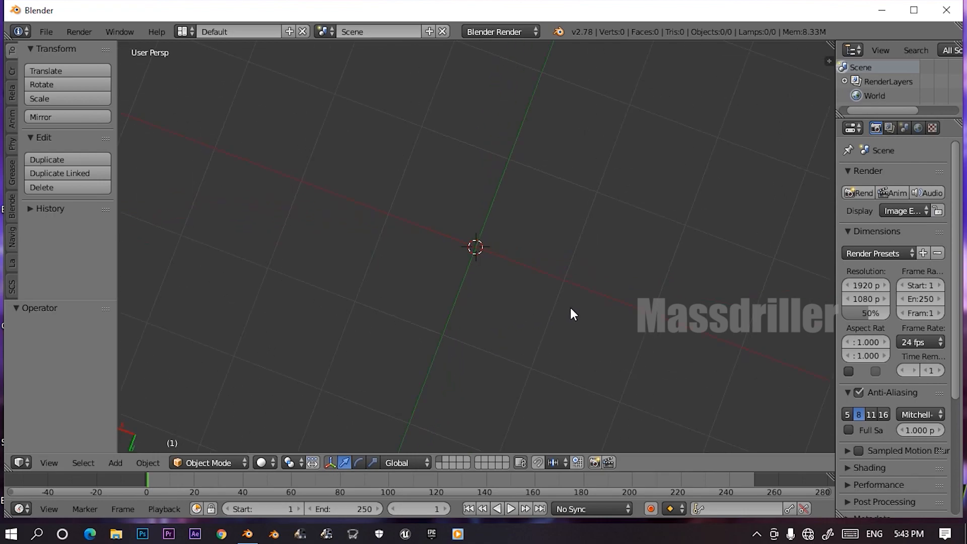
drag(570, 313, 430, 207)
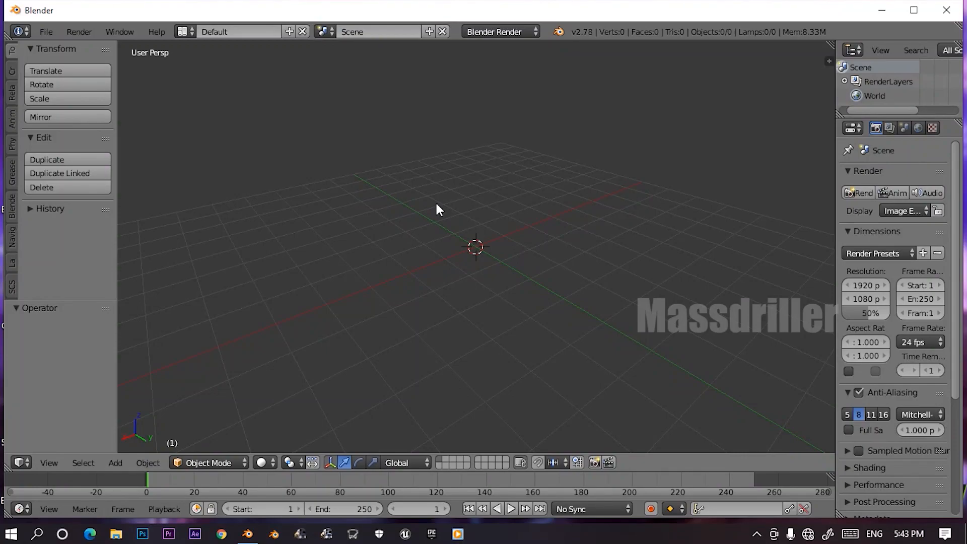
mouse_move(607, 224)
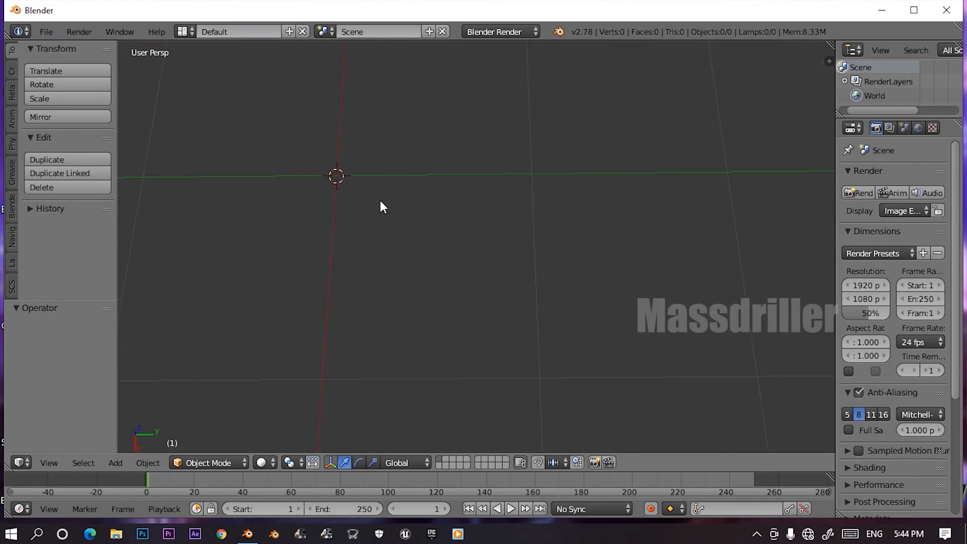
drag(381, 207, 487, 210)
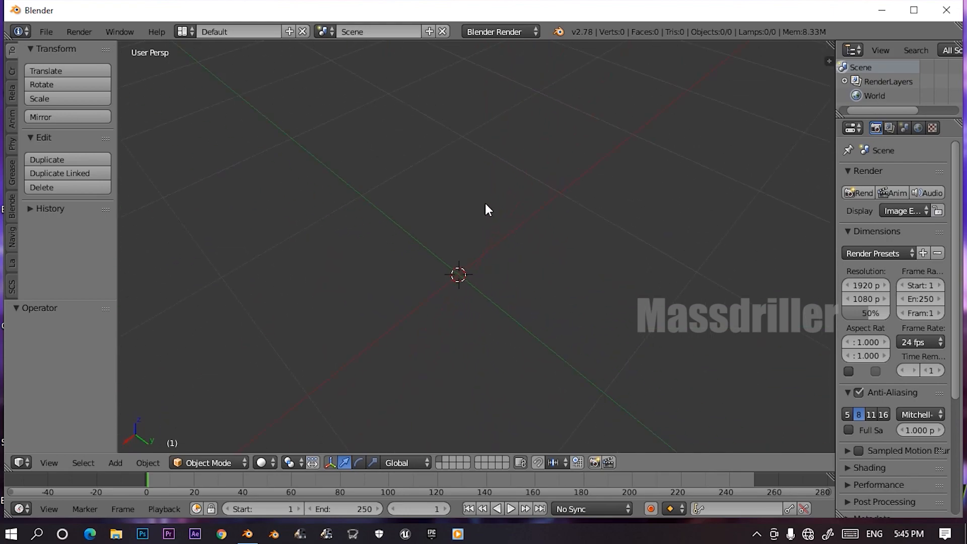
drag(487, 209, 601, 179)
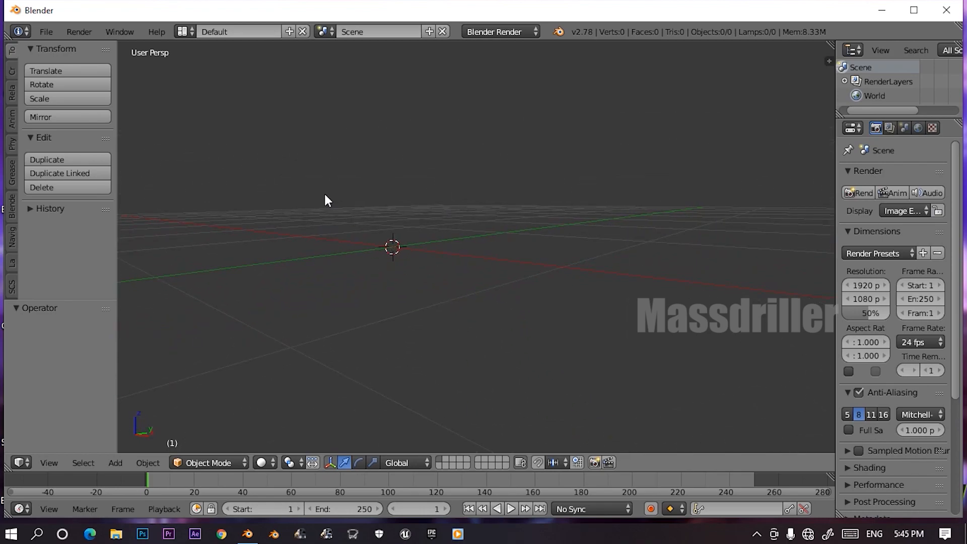
drag(327, 200, 355, 205)
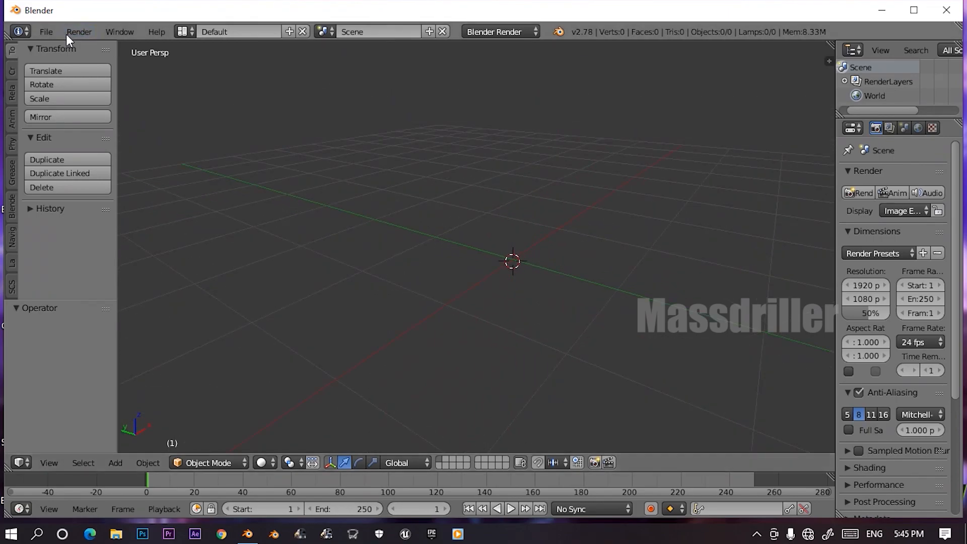
Step: In User Preferences Add-ons, filter by 'scs' and save user settings with SCS Tools enabled
click(45, 31)
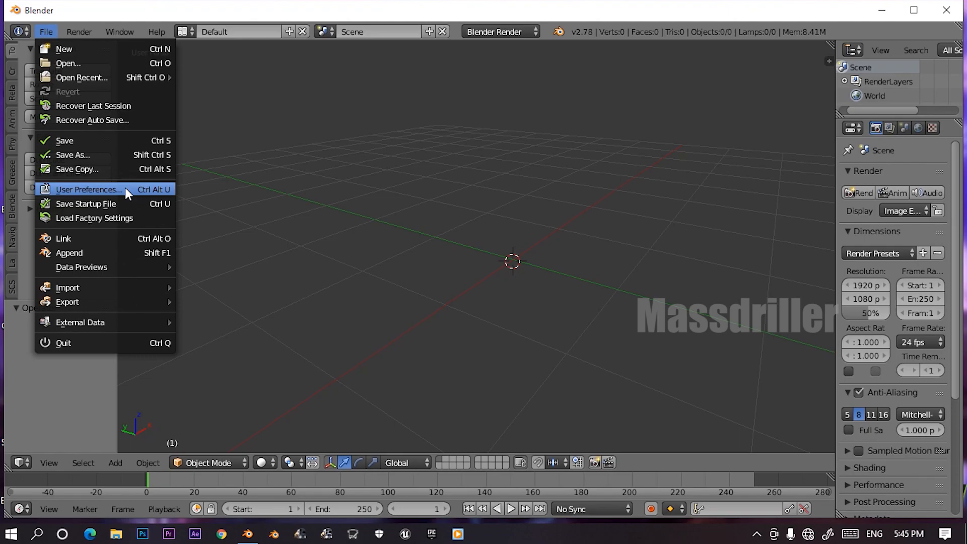
click(88, 189)
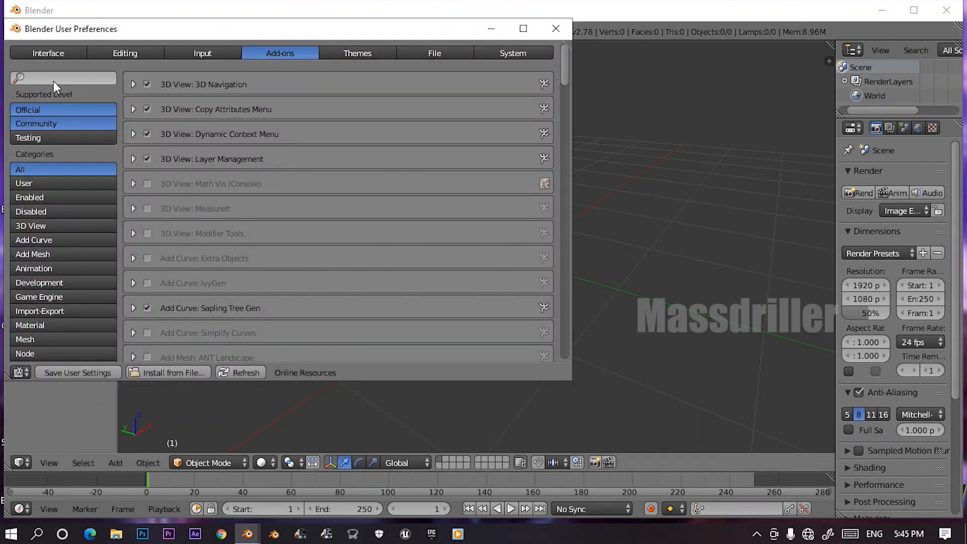
text(scs)
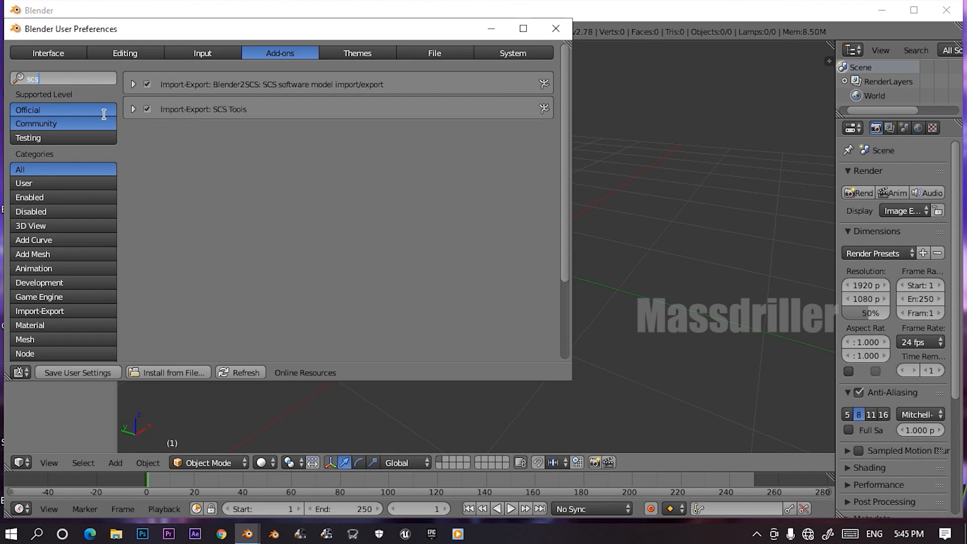
mouse_move(228, 118)
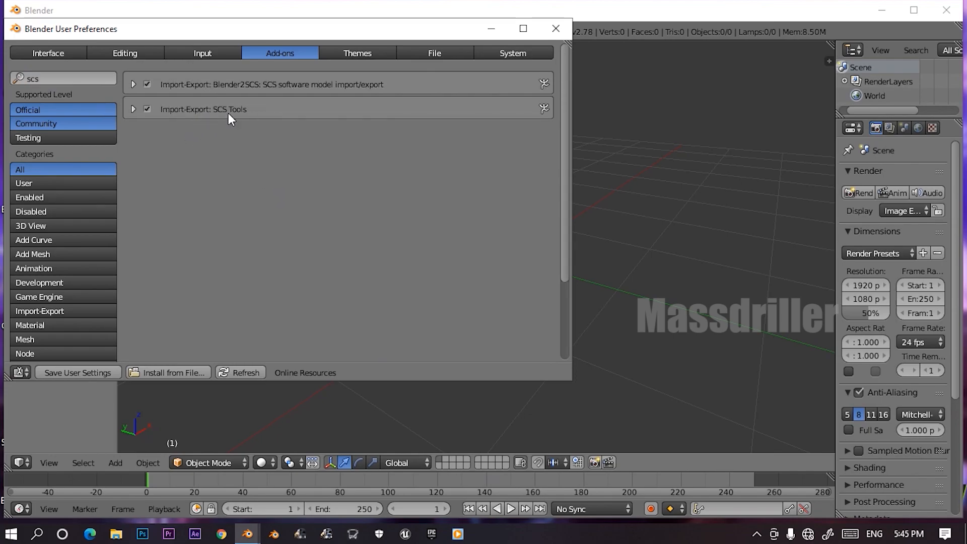
mouse_move(290, 97)
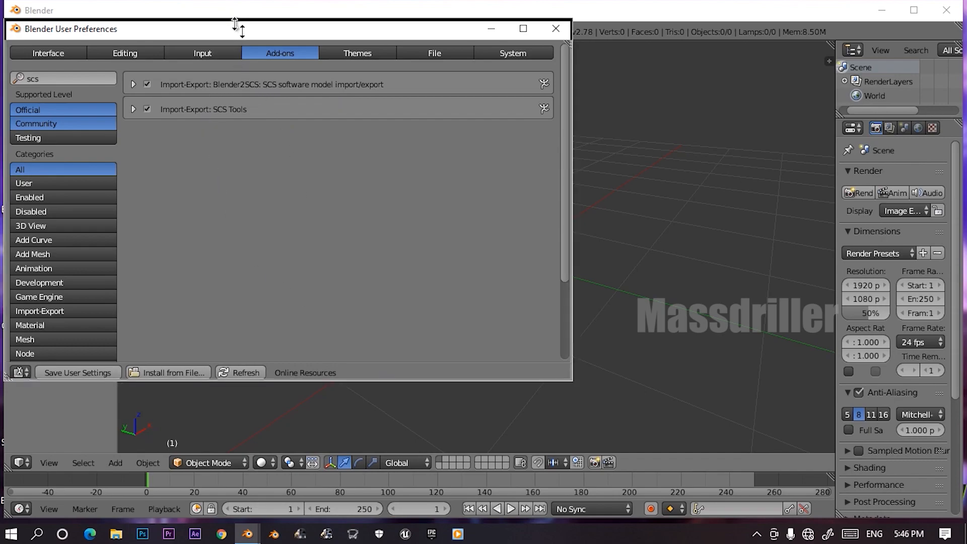
drag(235, 28, 323, 32)
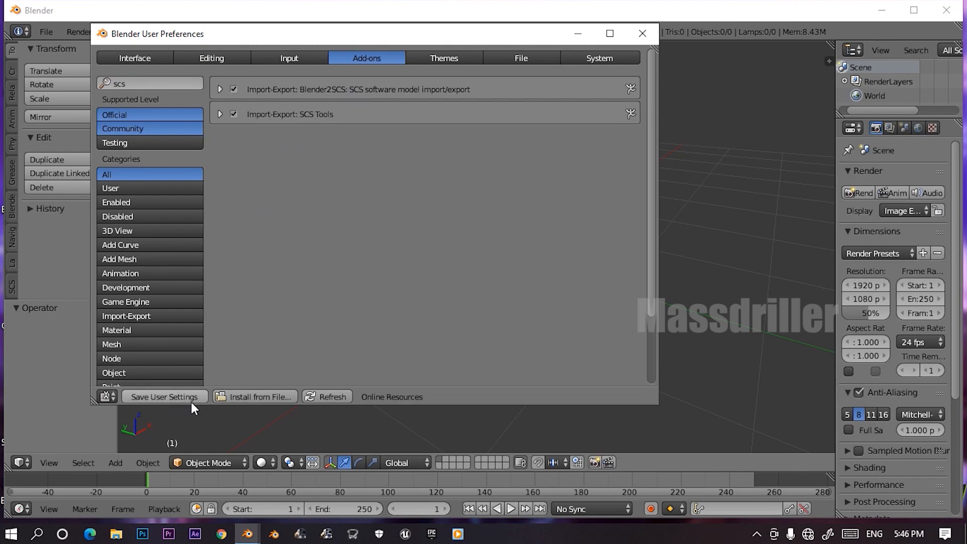
click(641, 34)
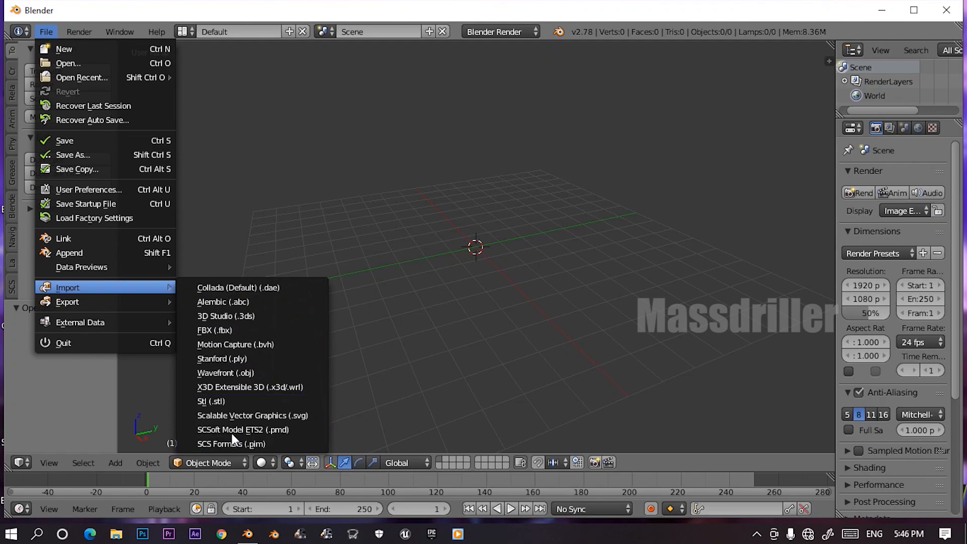
mouse_move(230, 443)
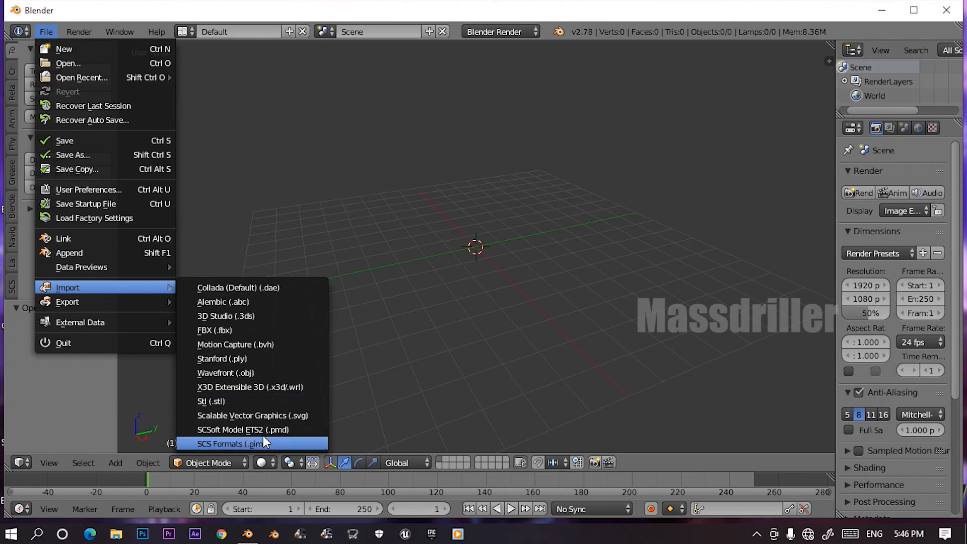
mouse_move(247, 429)
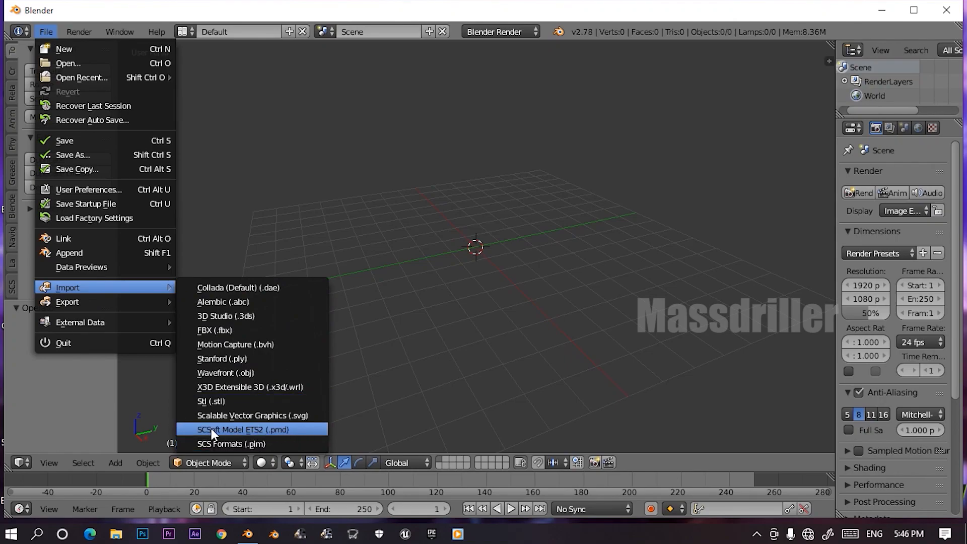
mouse_move(66, 301)
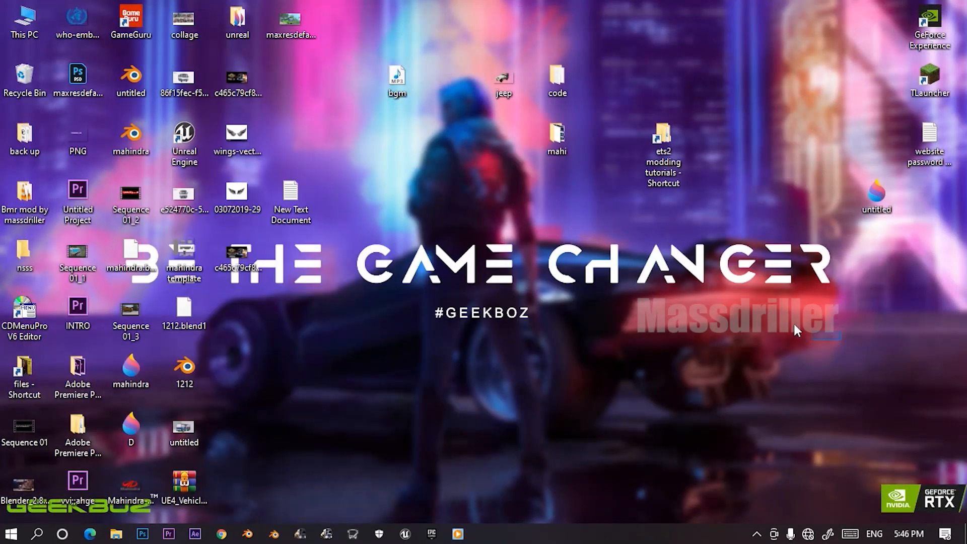
mouse_move(389, 265)
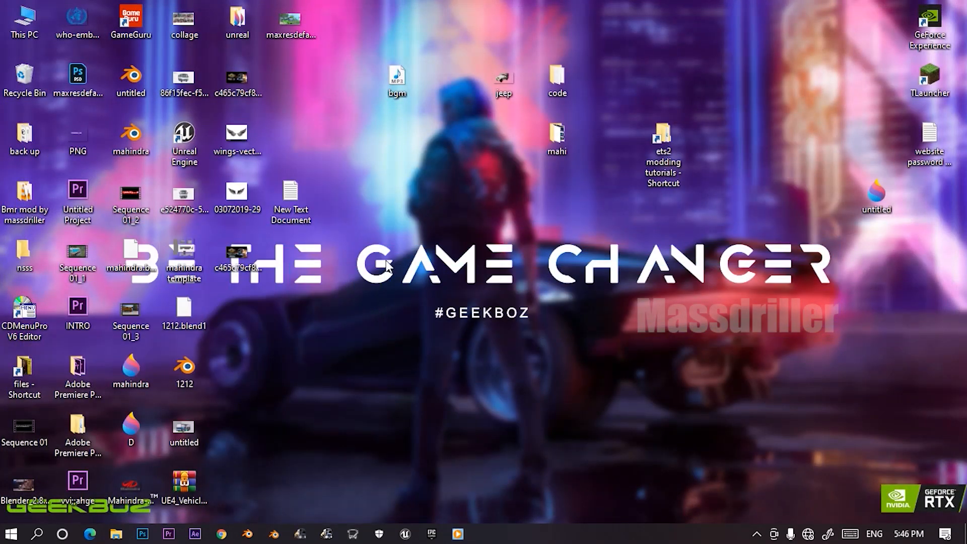
mouse_move(346, 240)
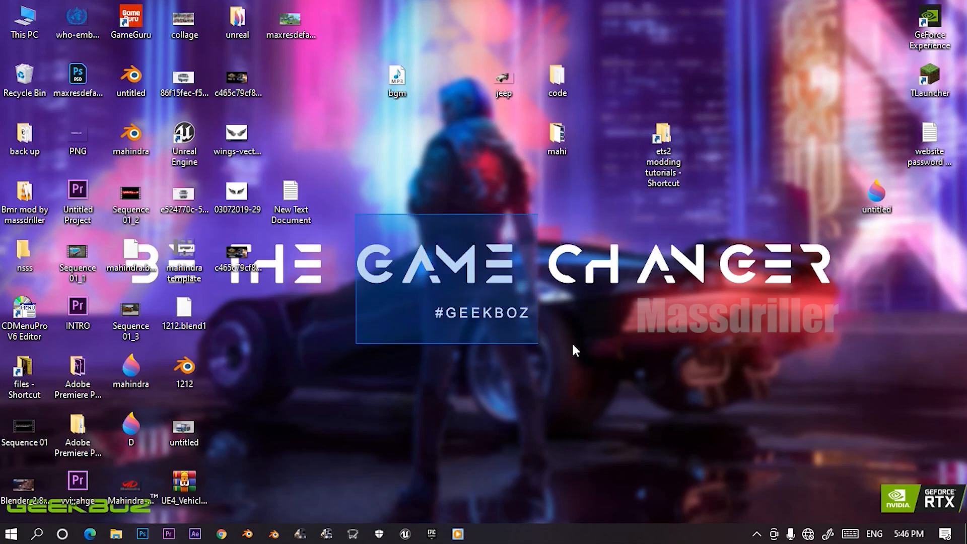
mouse_move(840, 422)
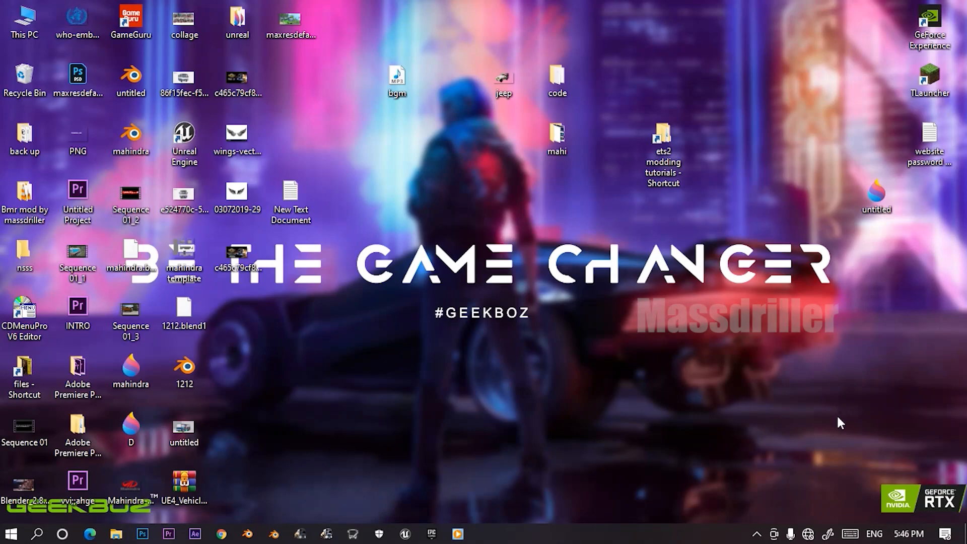
click(806, 533)
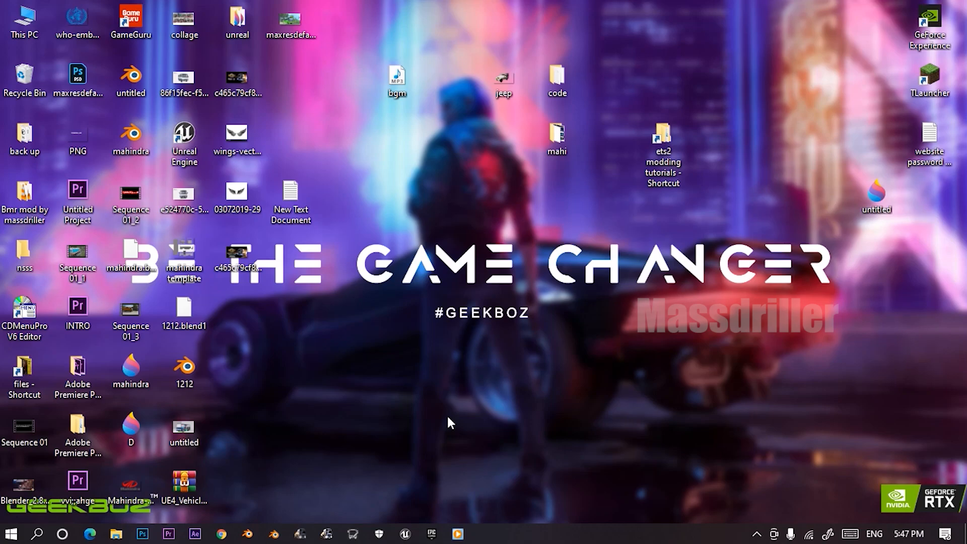
mouse_move(353, 240)
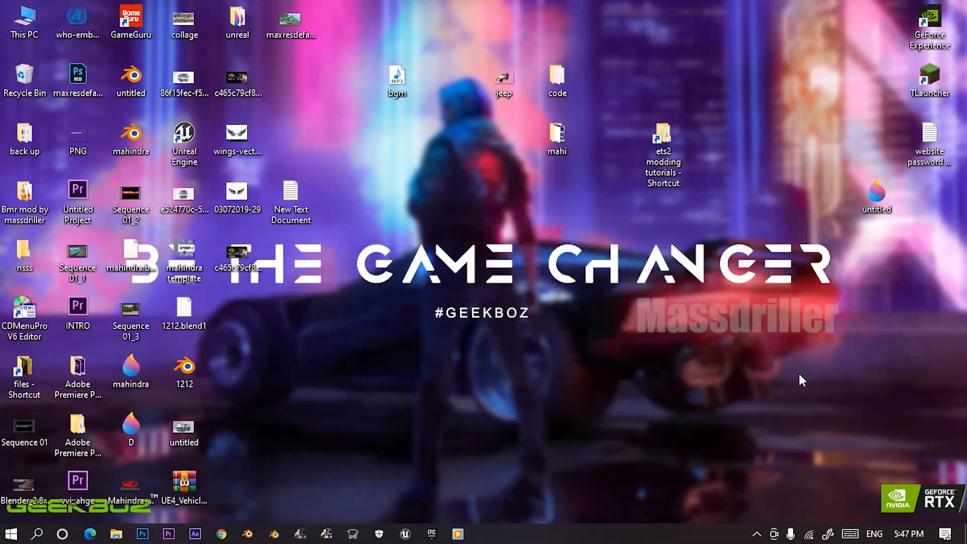
click(183, 487)
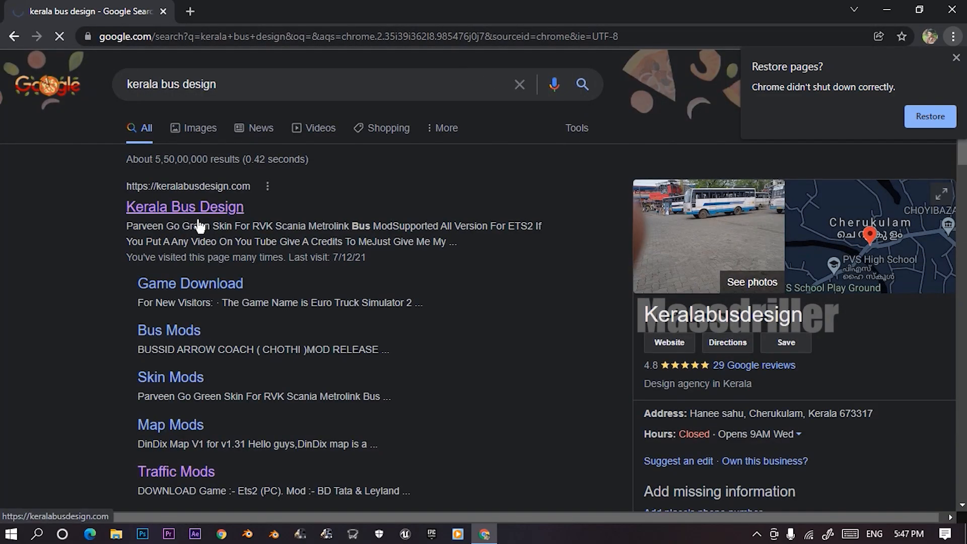
Step: Open the keralabusdesign.com homepage from the Google results
click(185, 206)
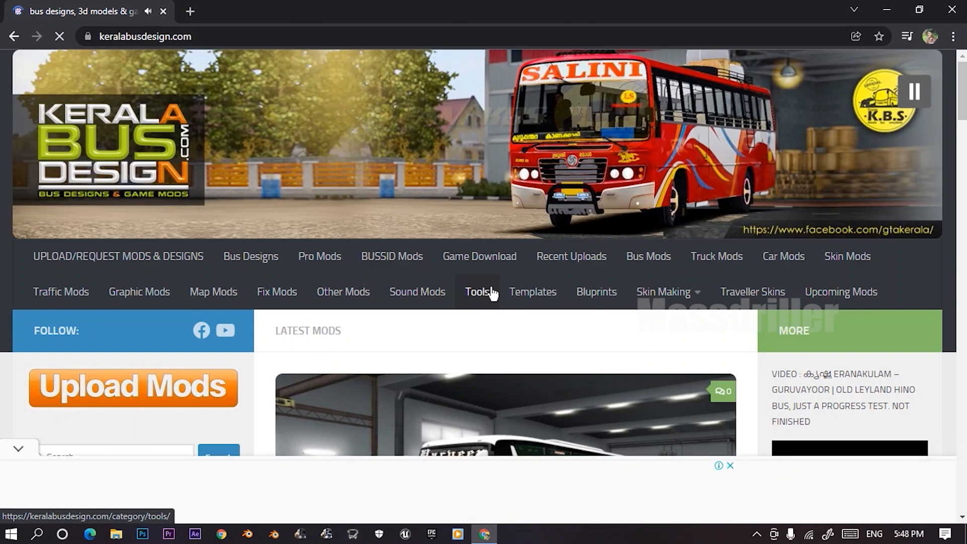
Step: Open the Tools category, dismiss the ad pop-up and open the NVIDIA DDS Plug-In post
click(476, 291)
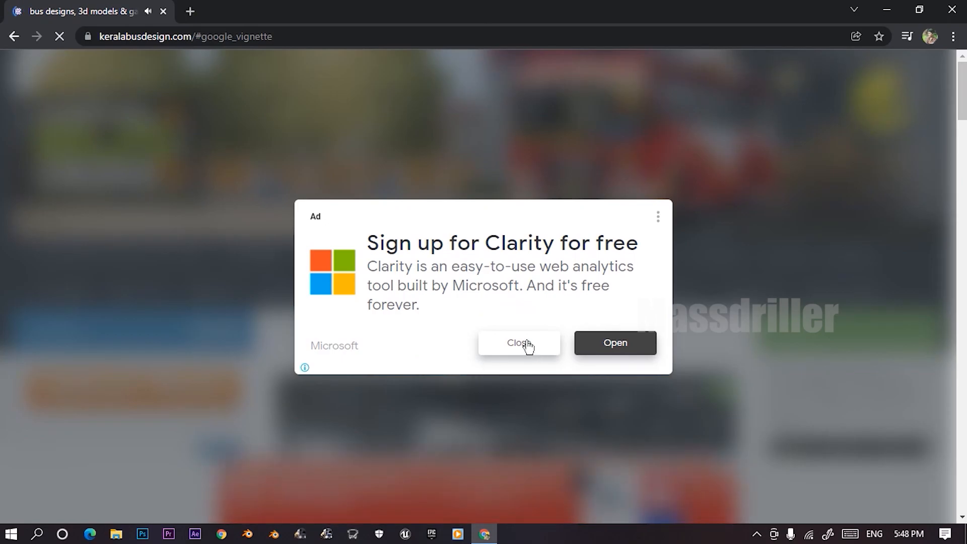
click(519, 343)
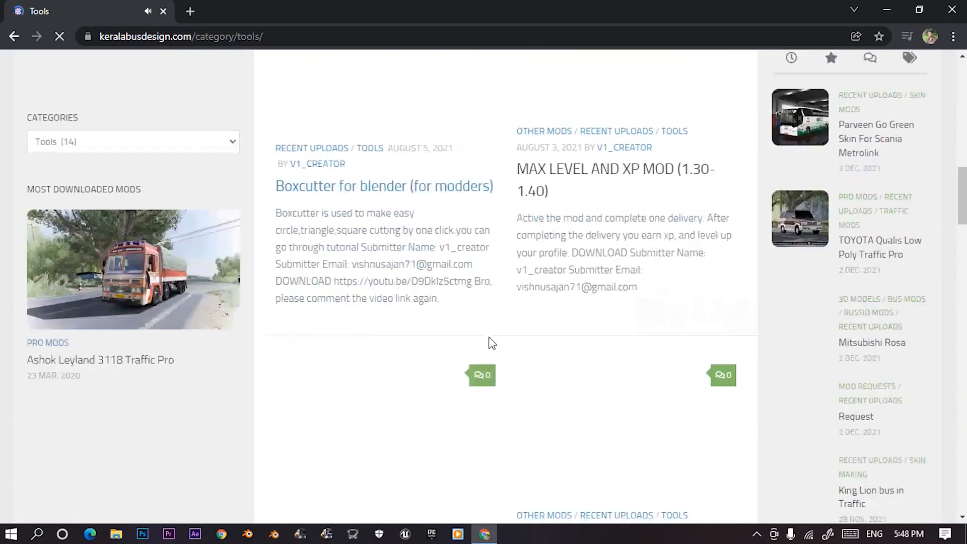
scroll(down, 3)
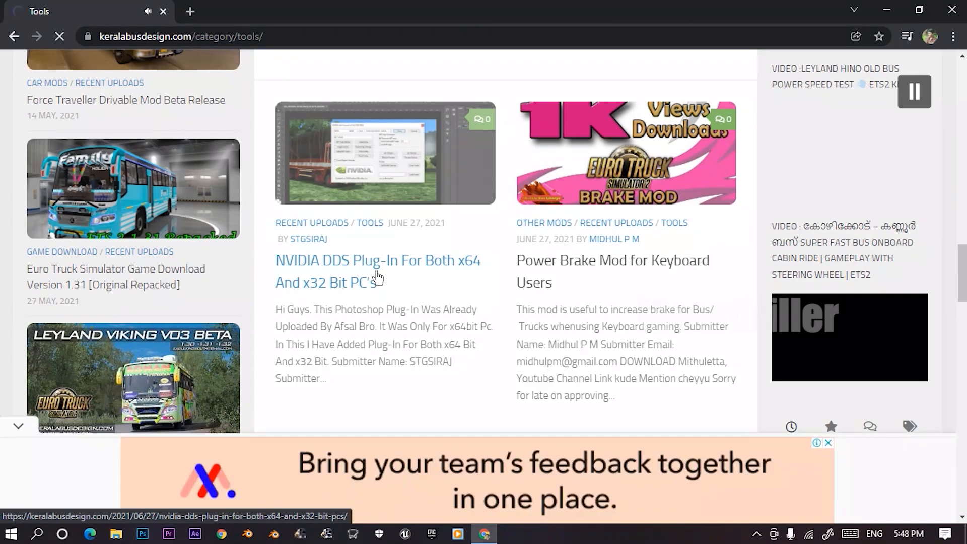
click(376, 271)
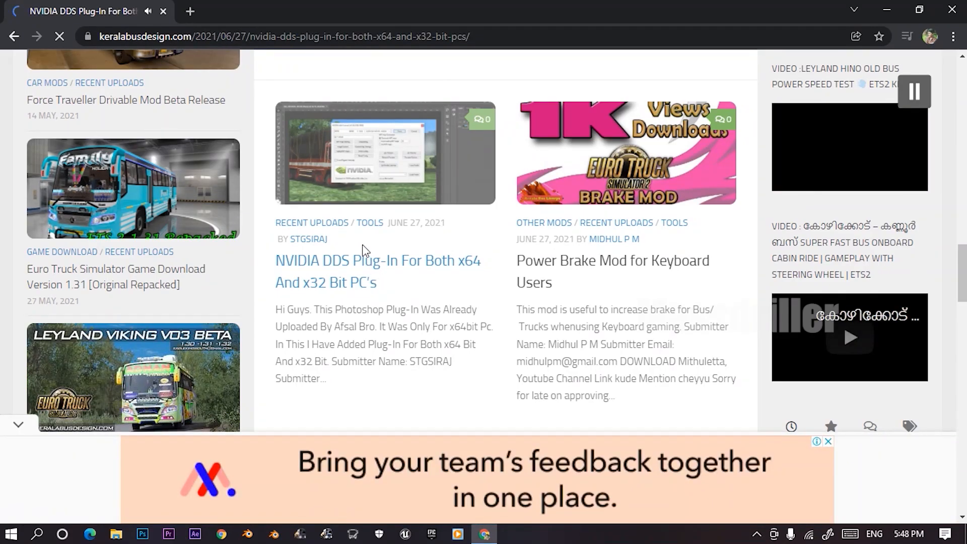
Step: Follow the post's DOWNLOAD button to the sharemods file page
scroll(down, 3)
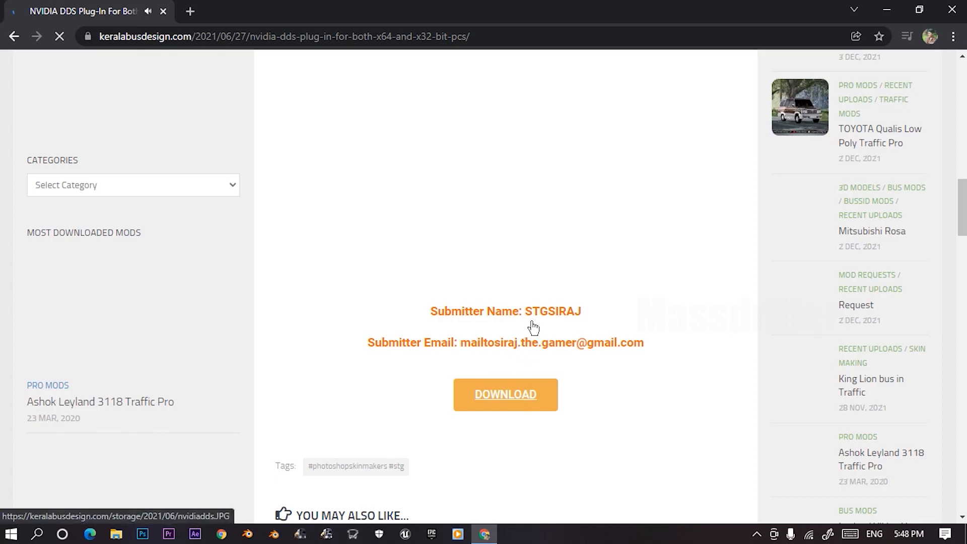
scroll(down, 3)
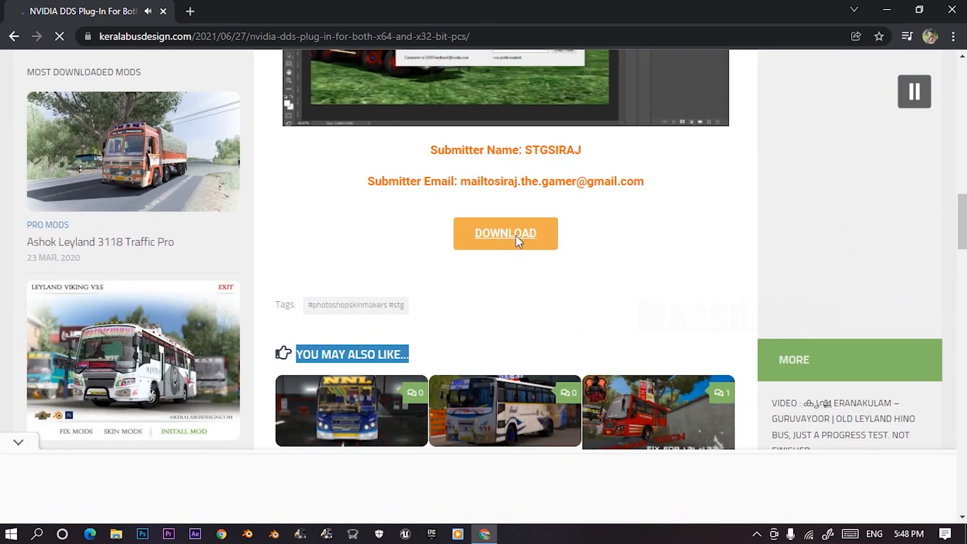
click(505, 233)
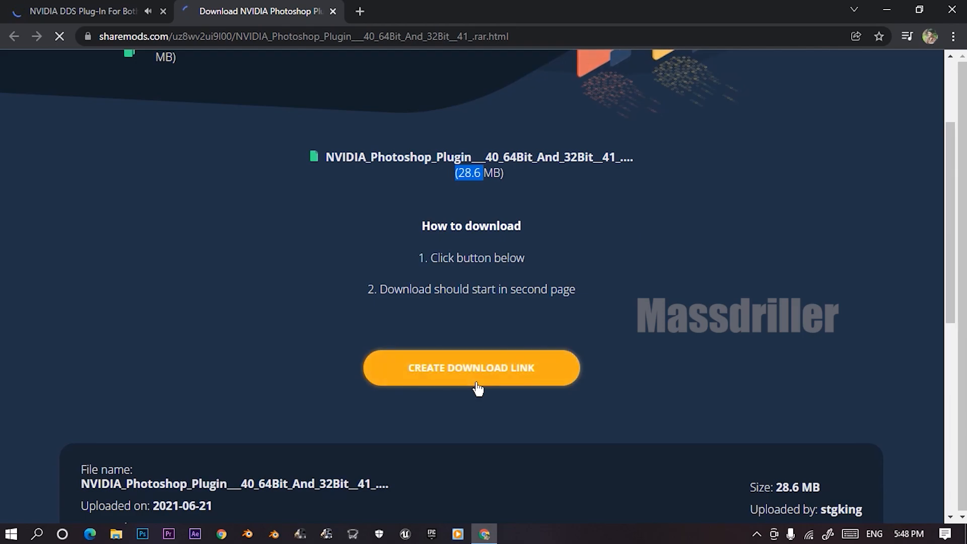
Step: Start Create Download Link on sharemods, then close both browser tabs to the desktop
click(471, 368)
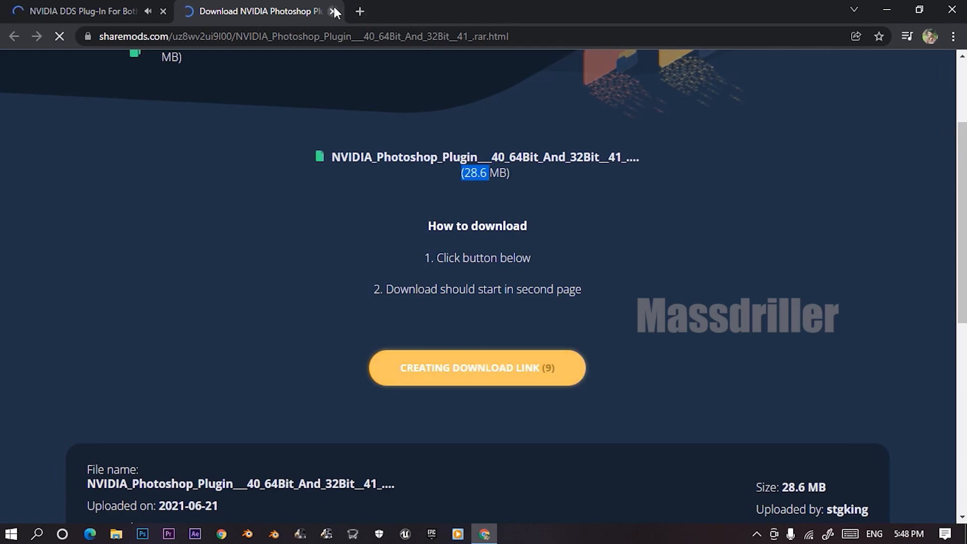
click(74, 11)
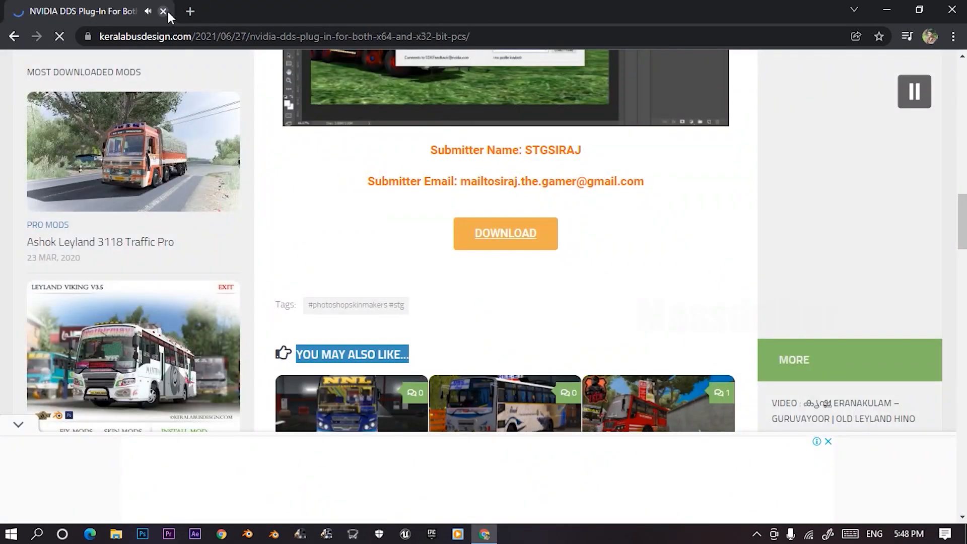
click(163, 11)
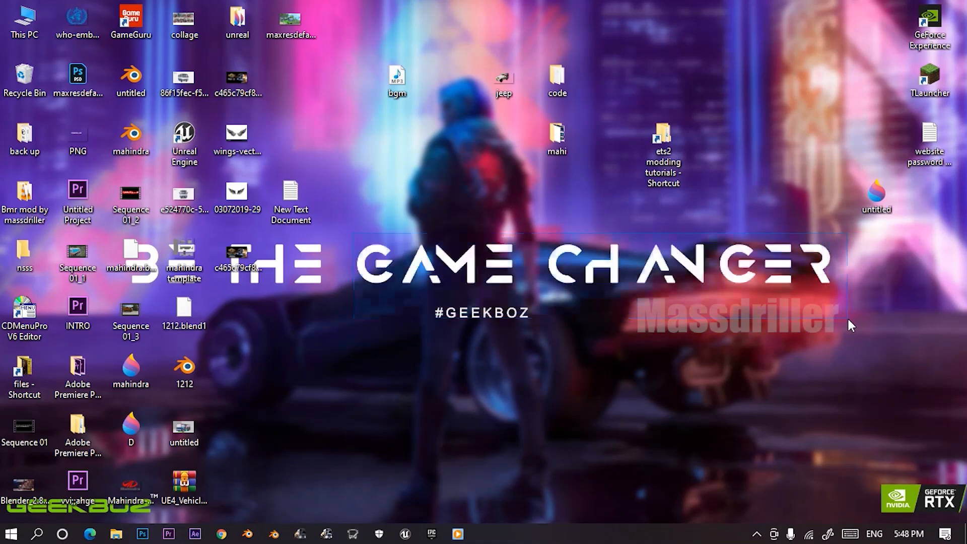
Step: Turn Wi-Fi off from the network quick settings and launch Photoshop
click(808, 534)
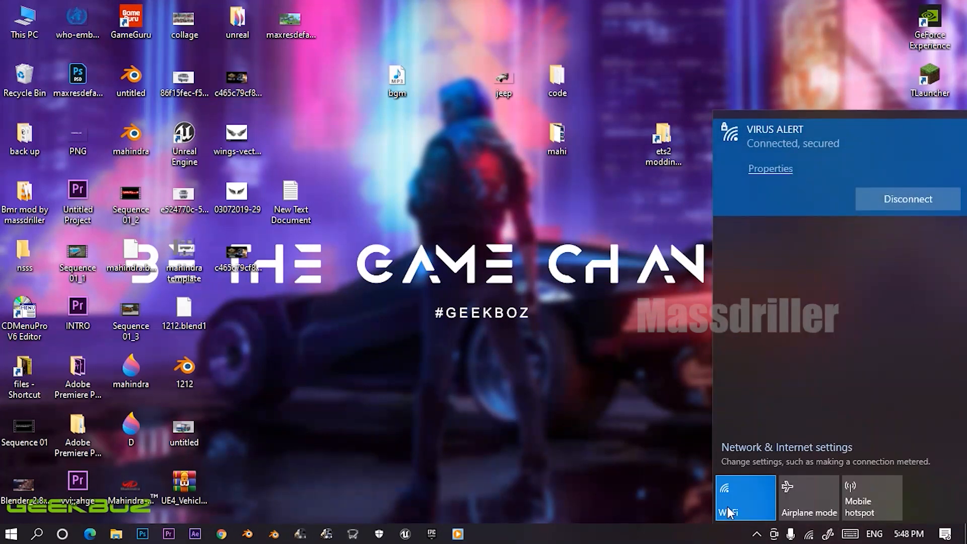
click(447, 380)
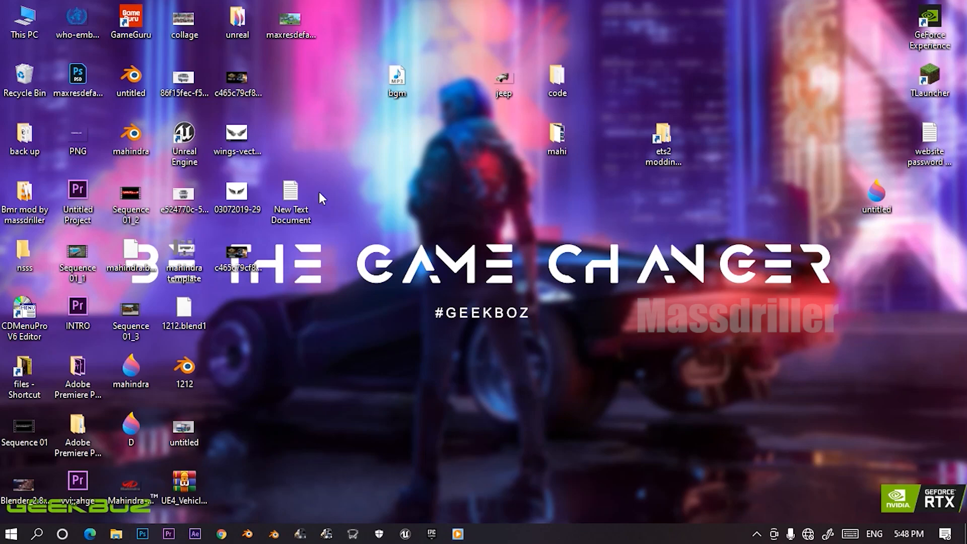
click(142, 534)
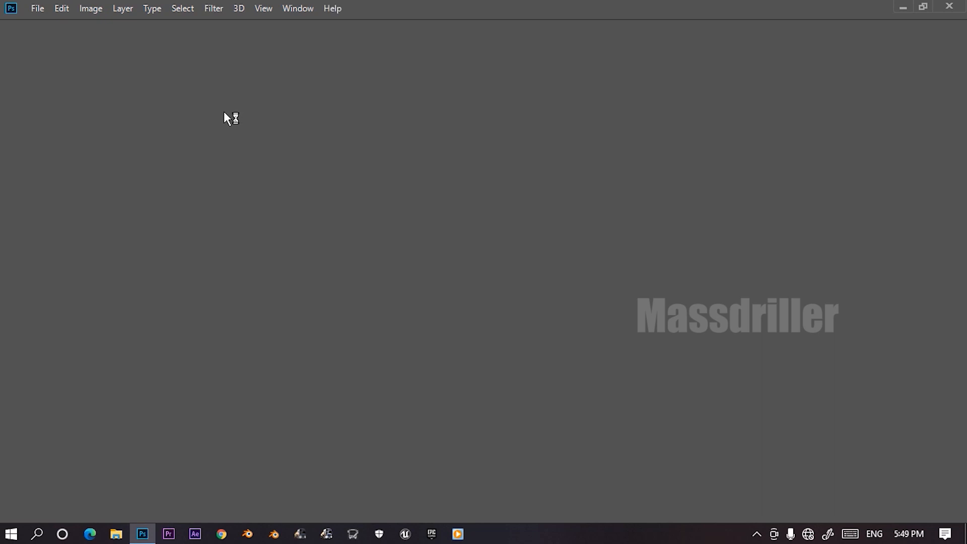
mouse_move(218, 111)
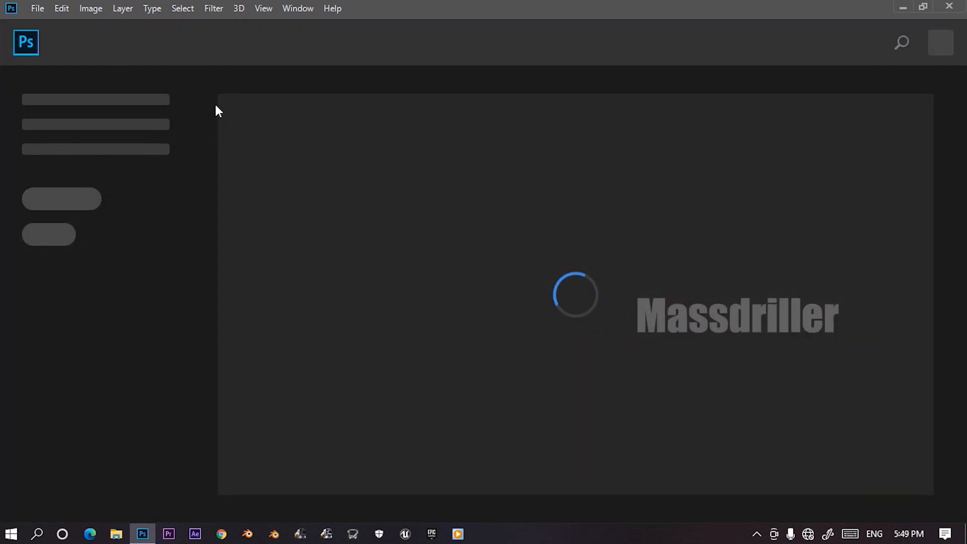
mouse_move(214, 109)
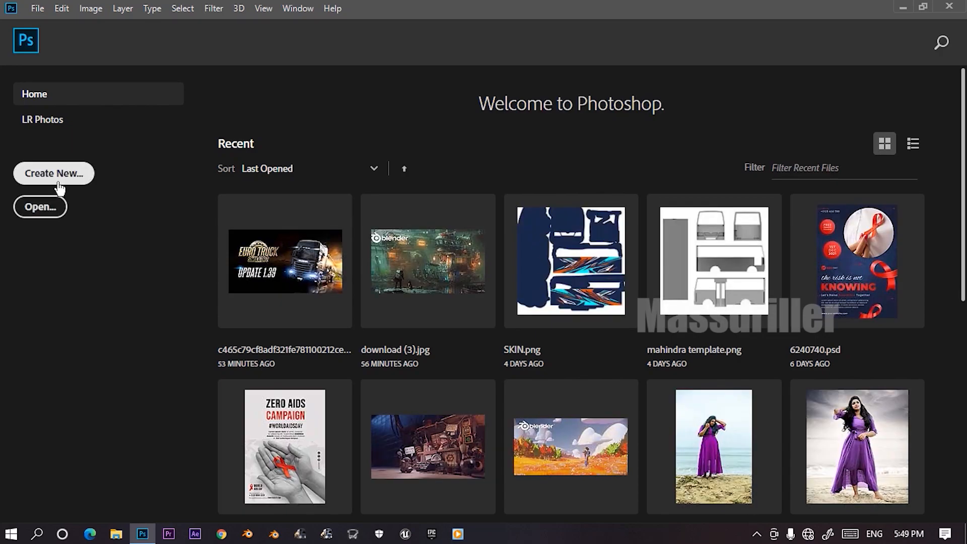
Step: Create a new blank Untitled-1 document with the default preset
click(54, 173)
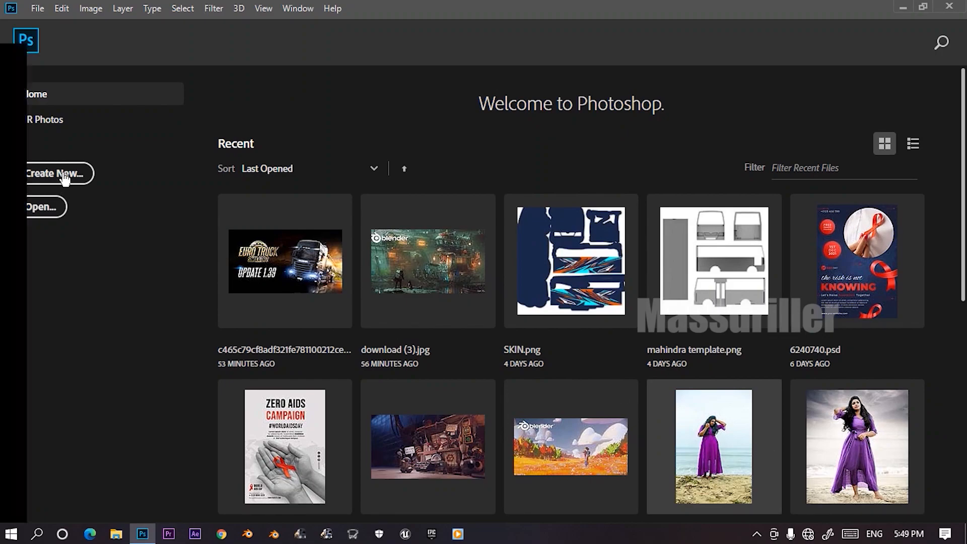
click(54, 173)
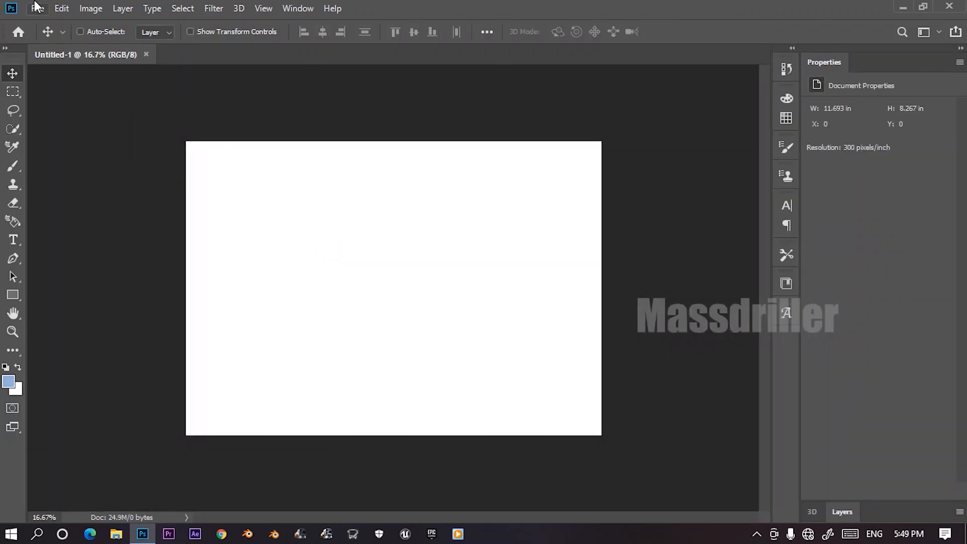
Step: Confirm D3D/DDS (*.DDS) appears in the Save As format list, then close without saving
click(37, 8)
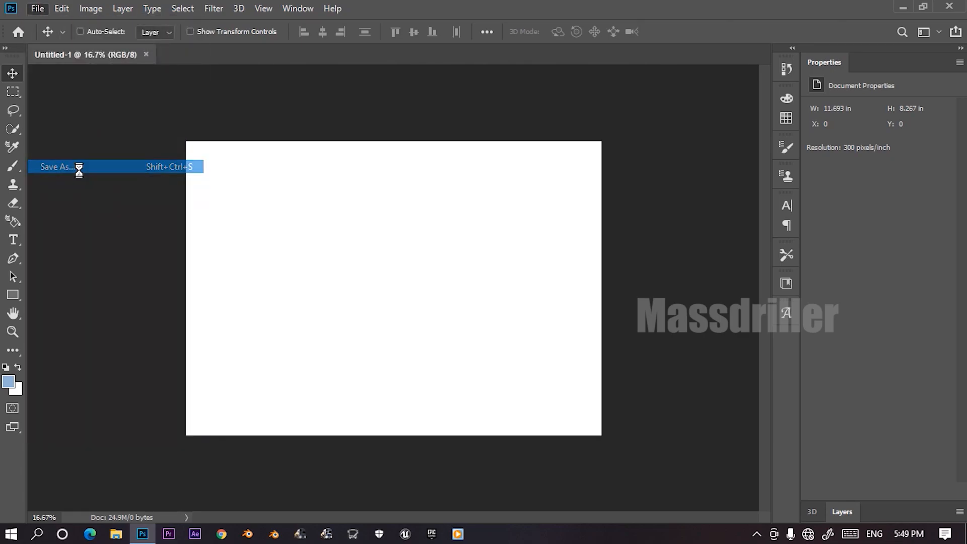
click(56, 166)
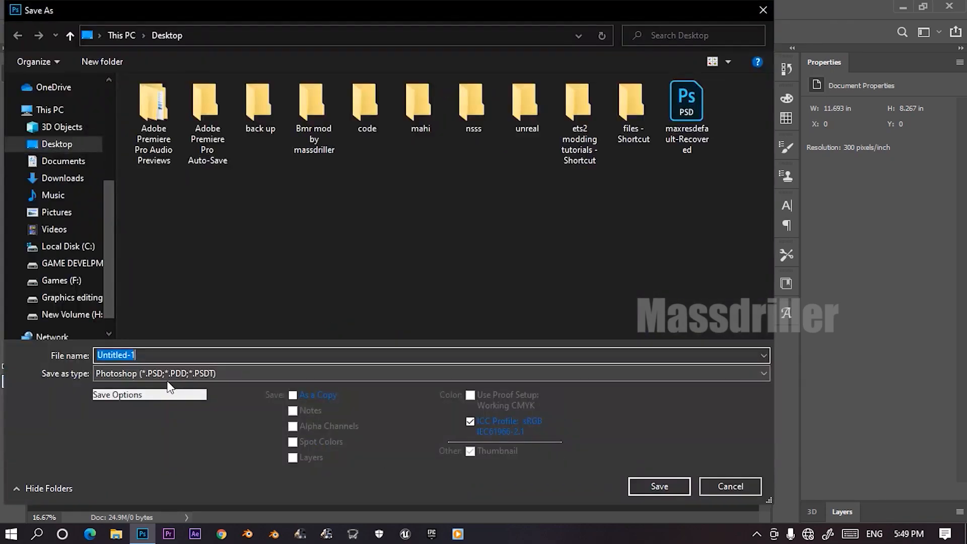
click(425, 372)
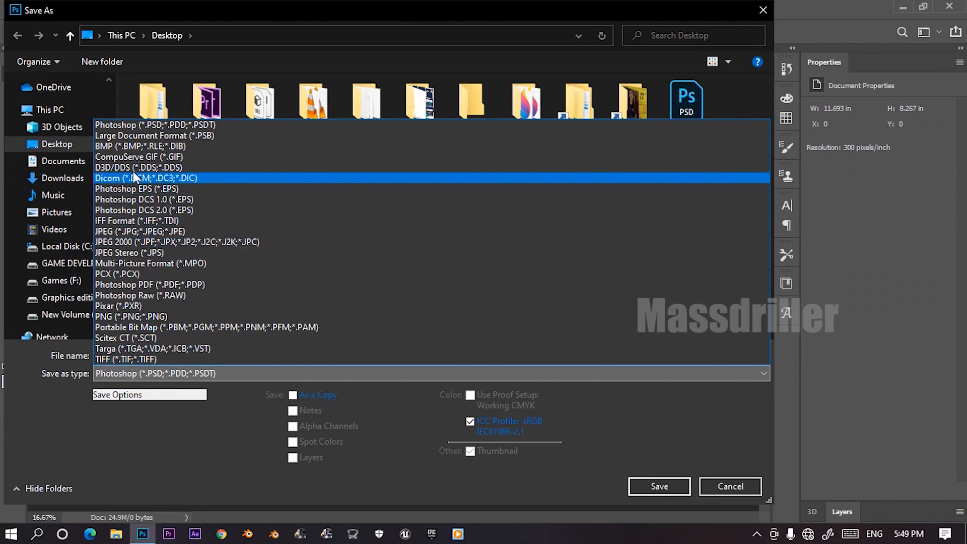
mouse_move(120, 167)
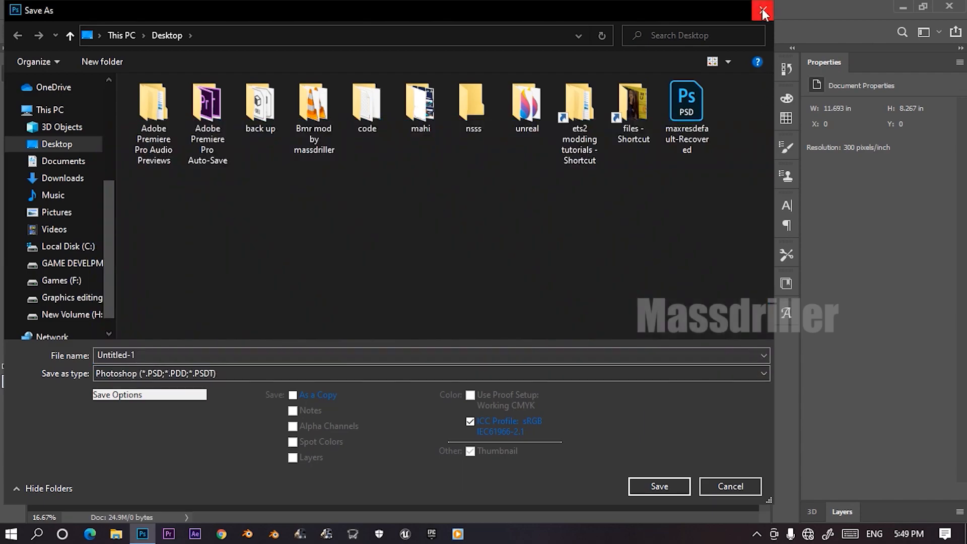
click(763, 10)
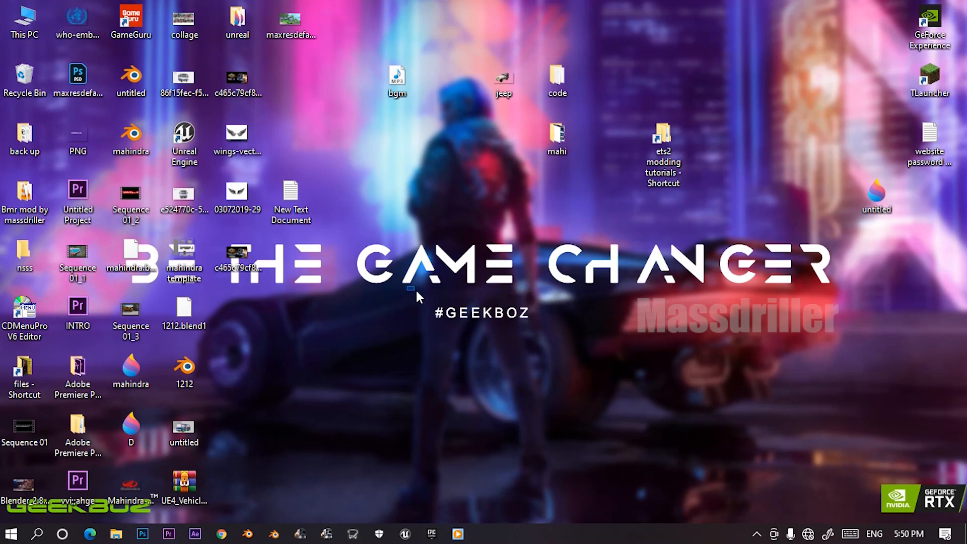
mouse_move(443, 285)
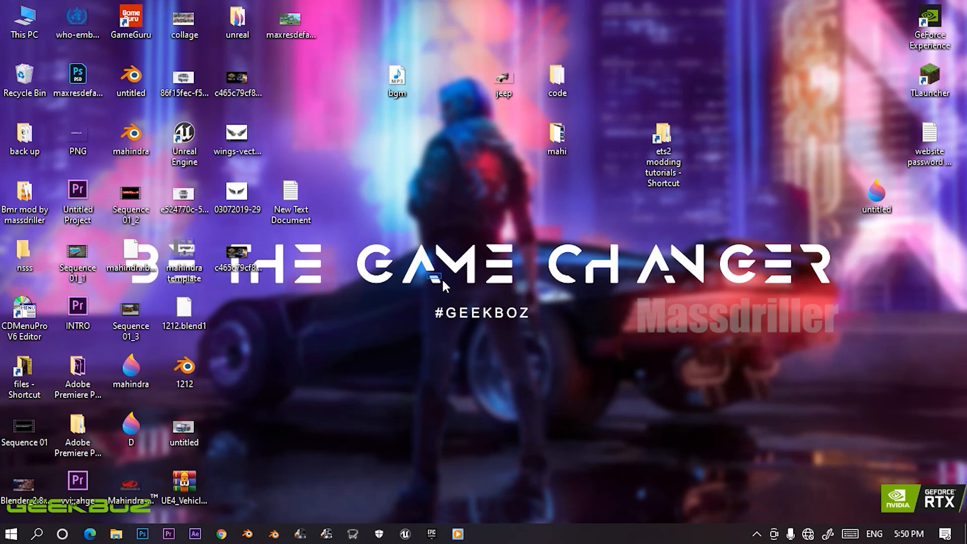
mouse_move(443, 290)
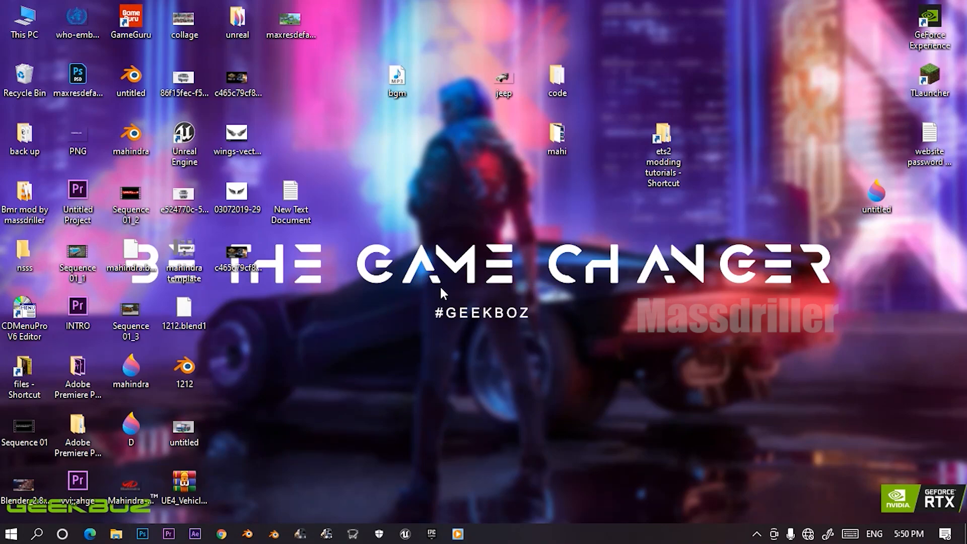